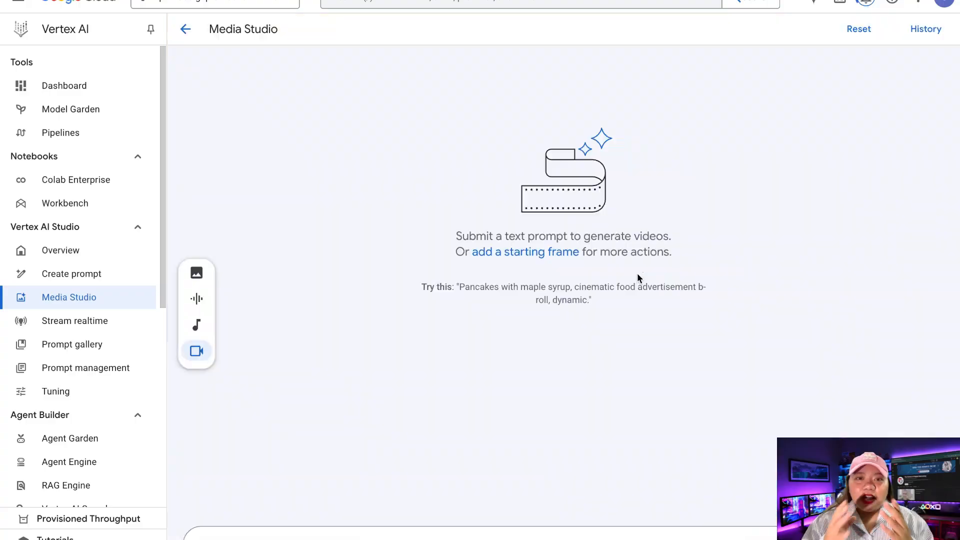
- Show the video generation settings and keep Veo 3 preview as the model
left_click(943, 29)
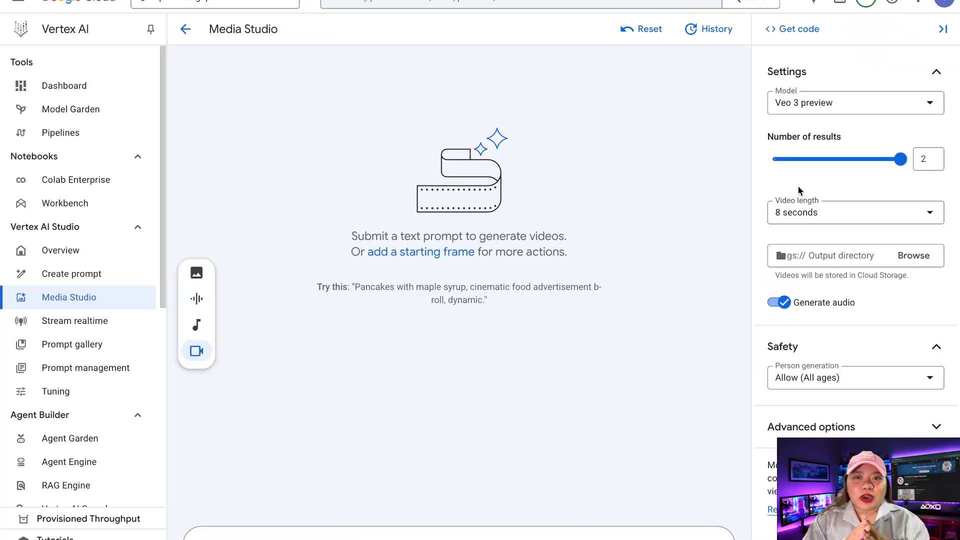
mouse_move(609, 238)
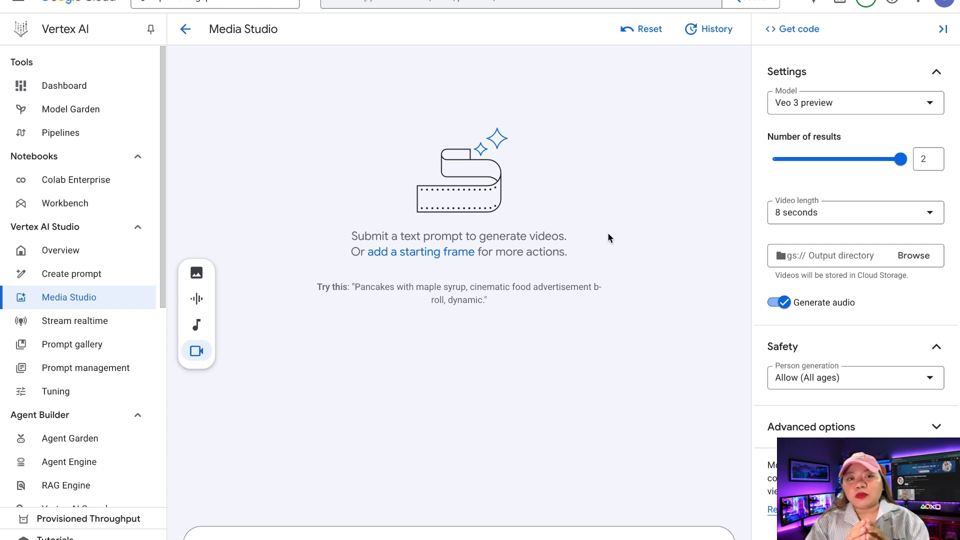
left_click(854, 102)
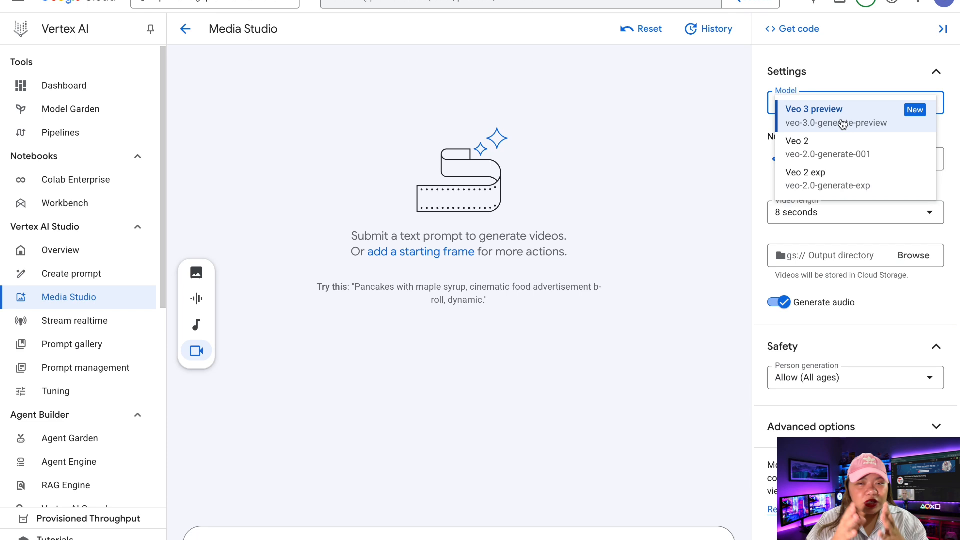
left_click(814, 109)
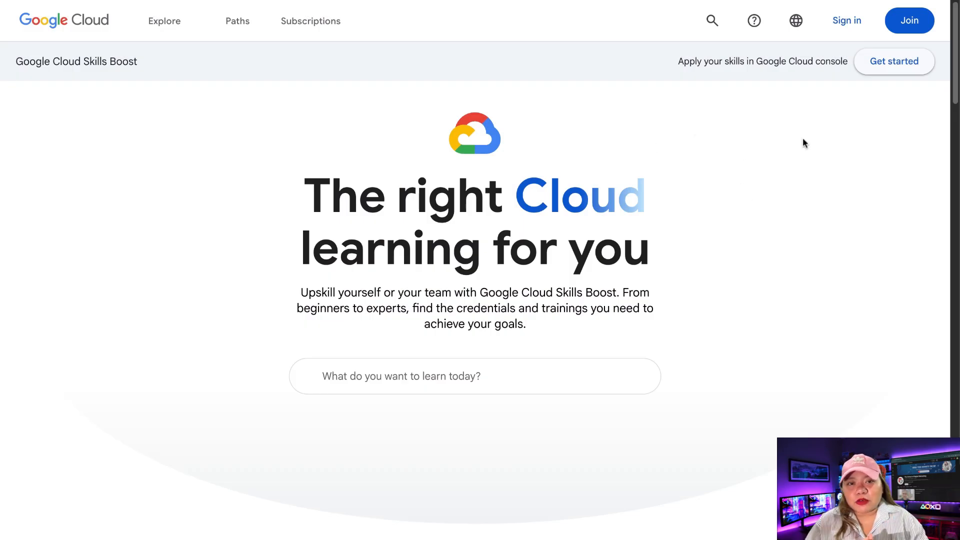
mouse_move(610, 236)
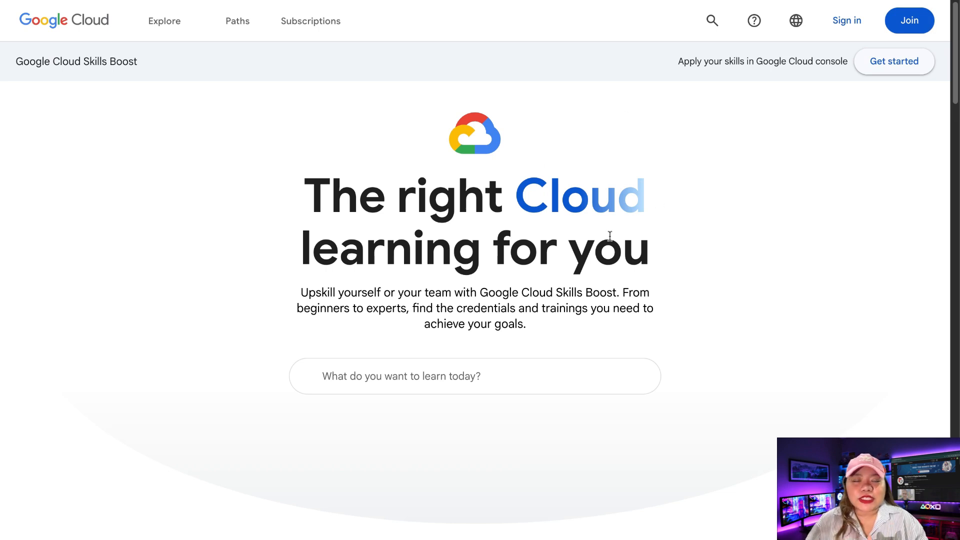
mouse_move(508, 176)
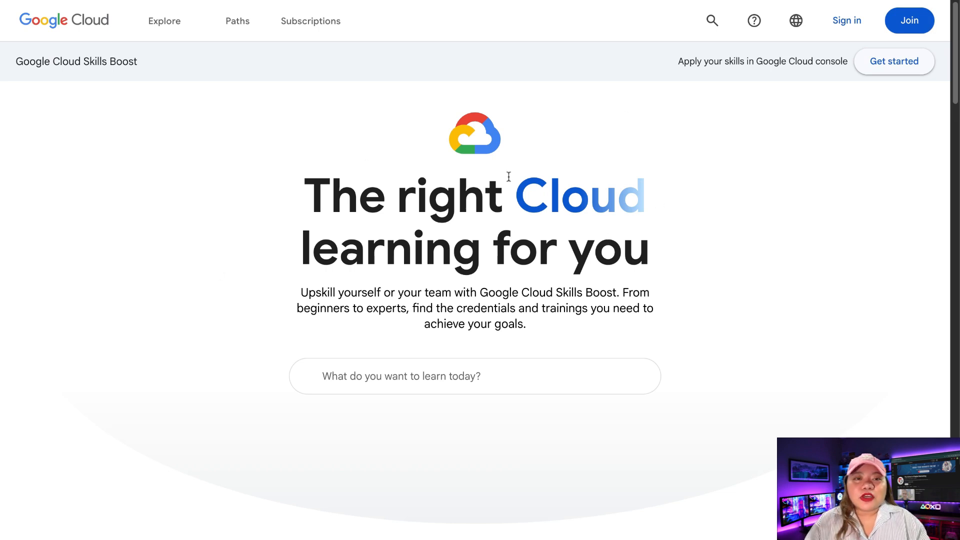
mouse_move(696, 141)
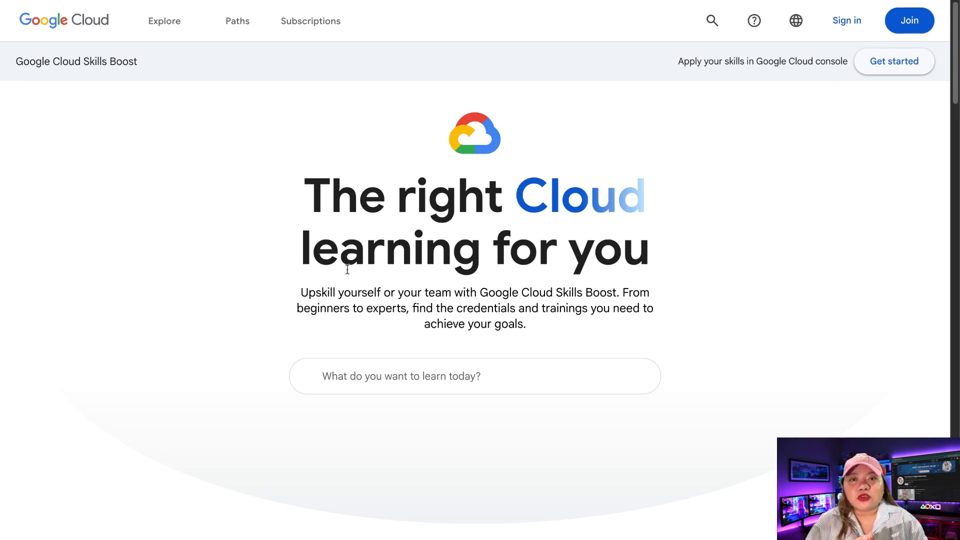
mouse_move(761, 160)
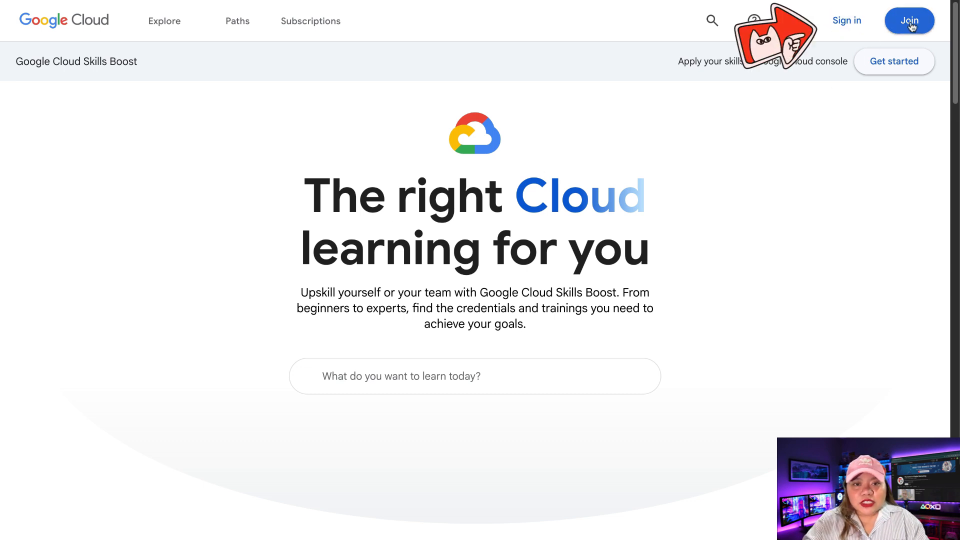
- Join Skills Boost with an October 5 birth date, pass reCAPTCHA, and accept the terms
left_click(847, 20)
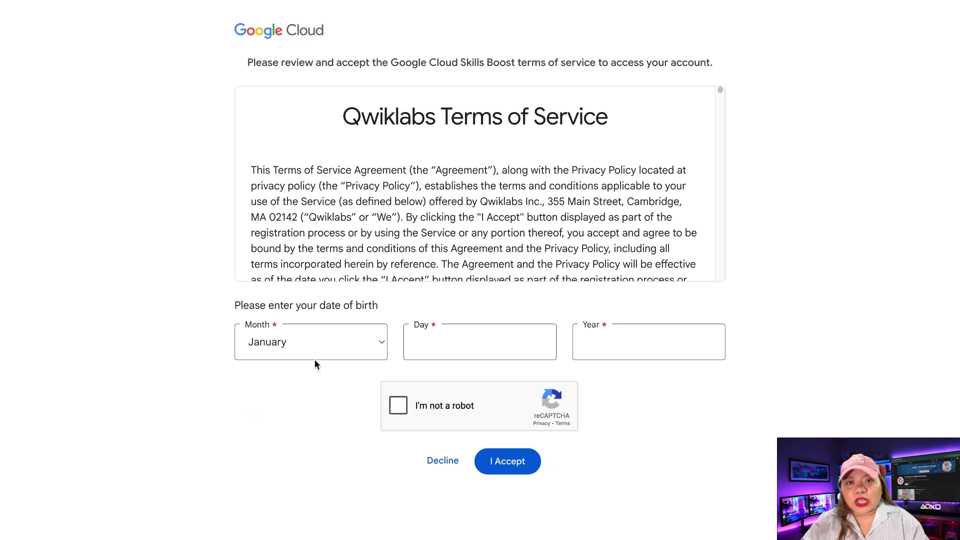
left_click(311, 341)
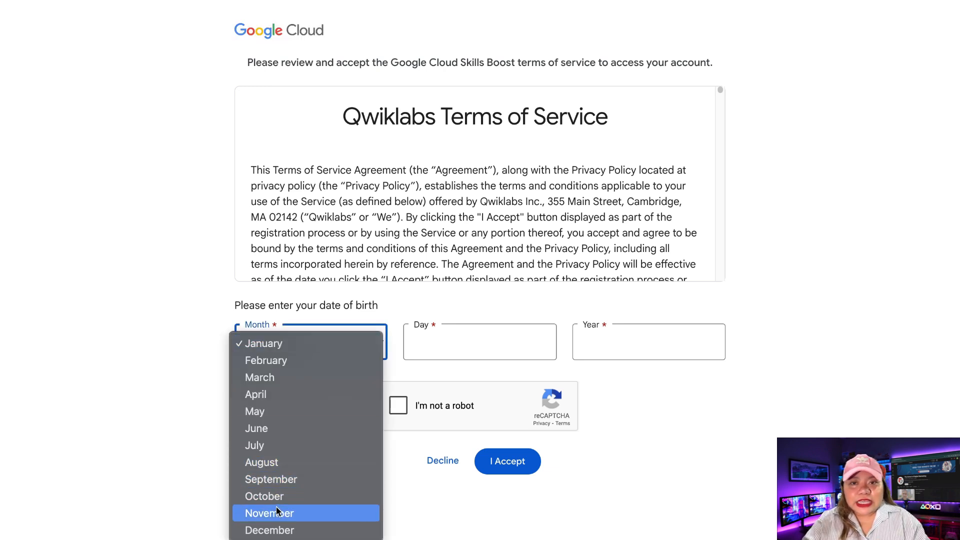
left_click(264, 496)
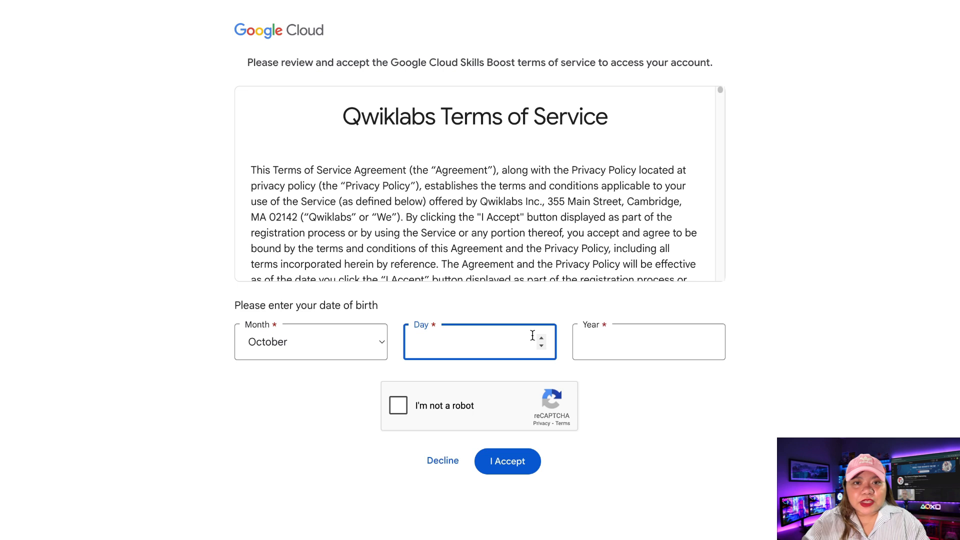
type("5")
left_click(648, 342)
type("1")
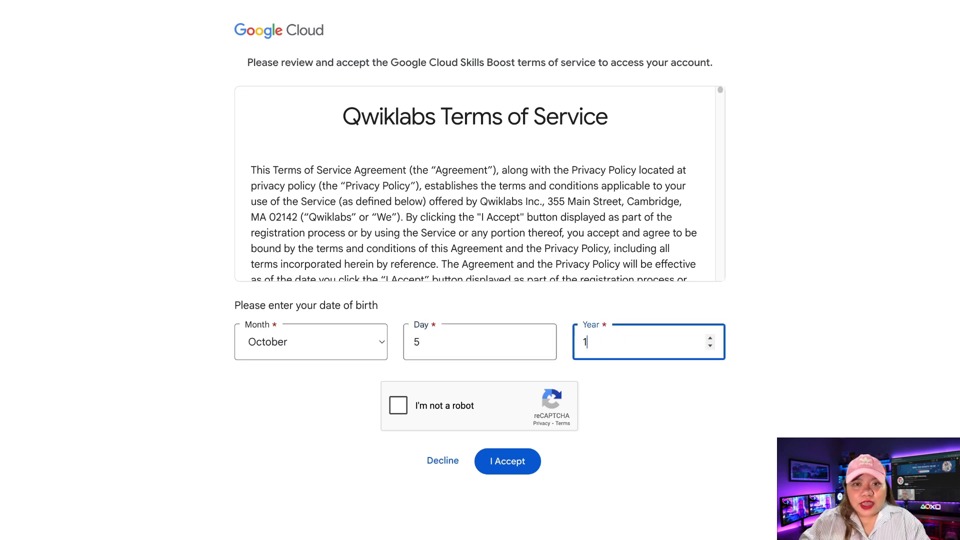
type("998")
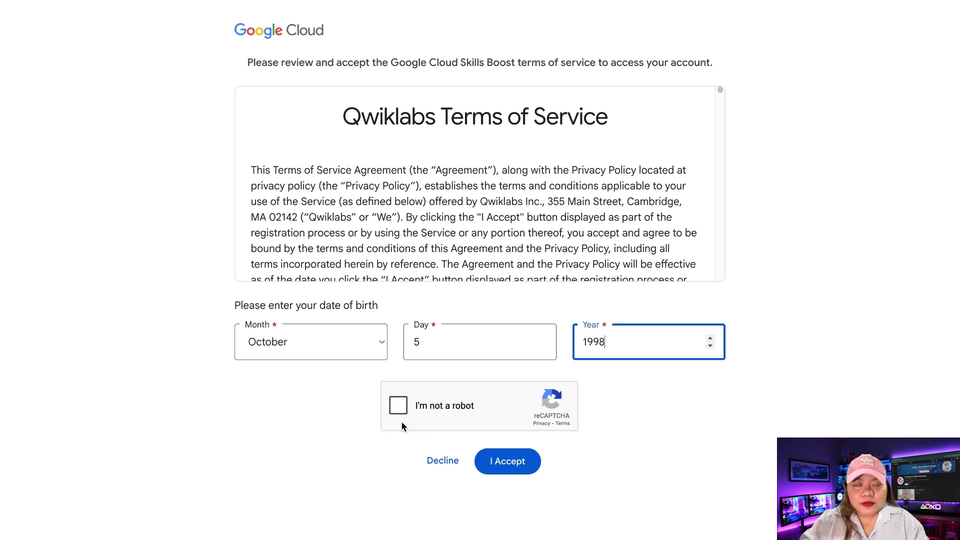
left_click(398, 405)
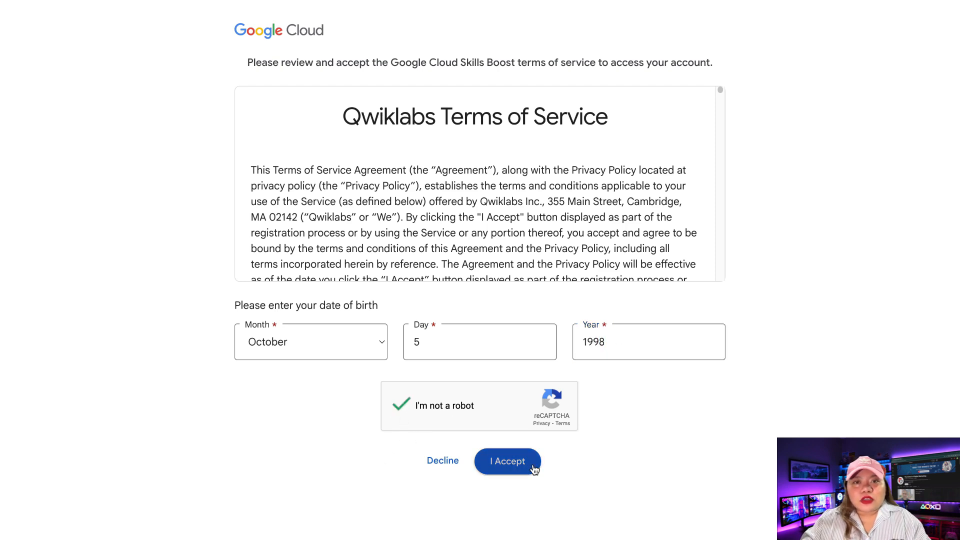
left_click(506, 461)
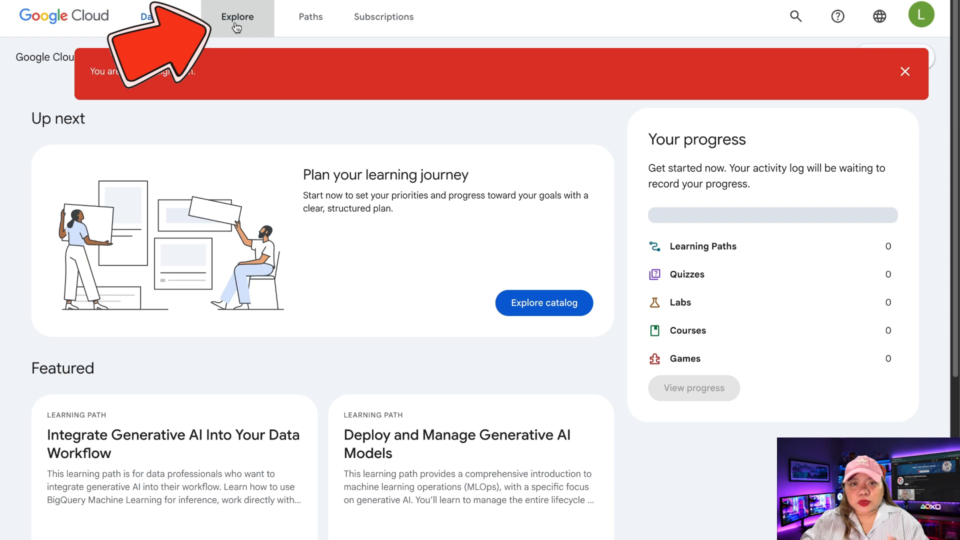
- Find A Tour of Google Cloud Sustainability in the Explore catalog and start the lab
left_click(237, 16)
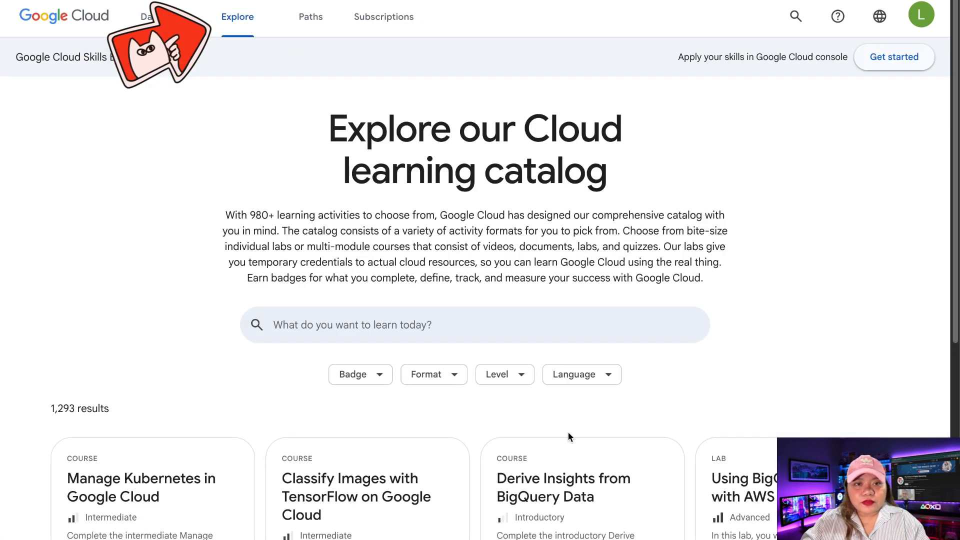
scroll("down", 3)
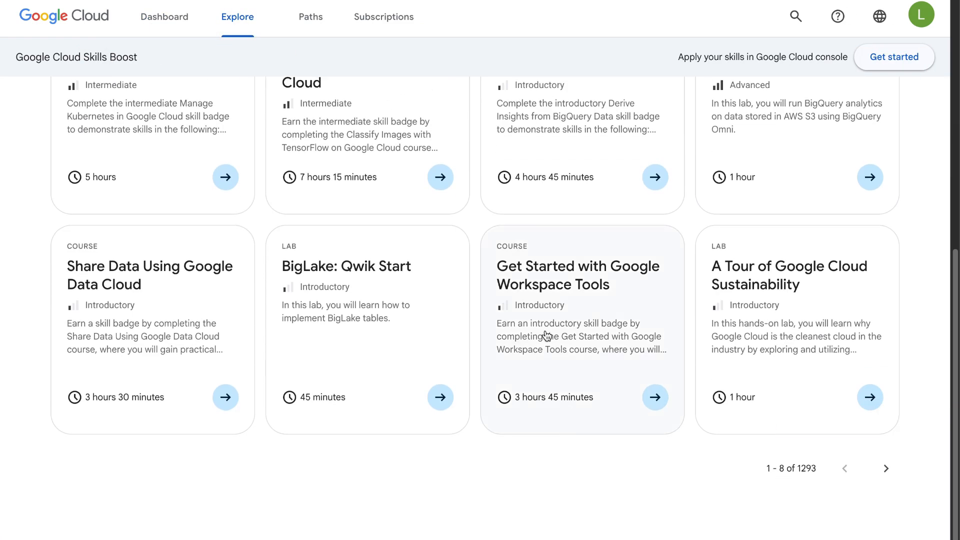
scroll("up", 3)
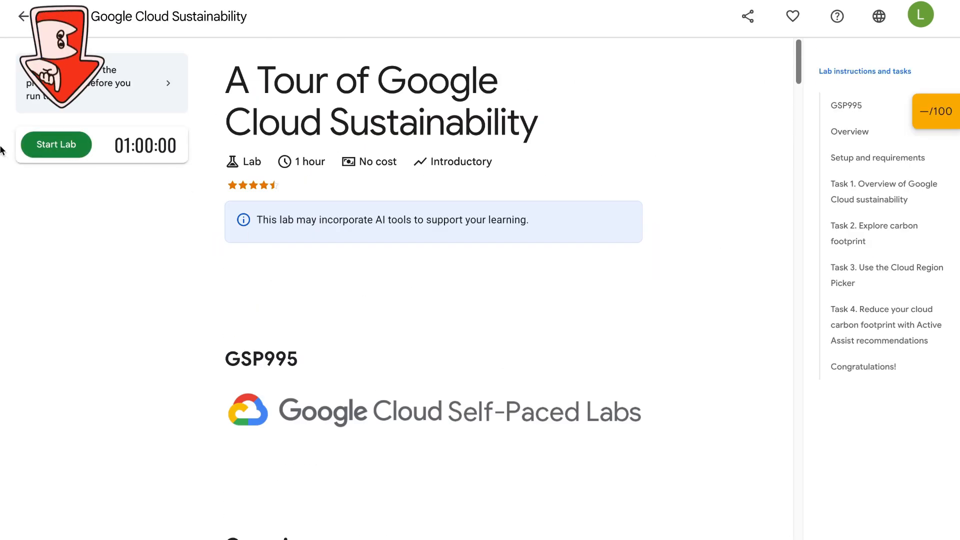
left_click(55, 145)
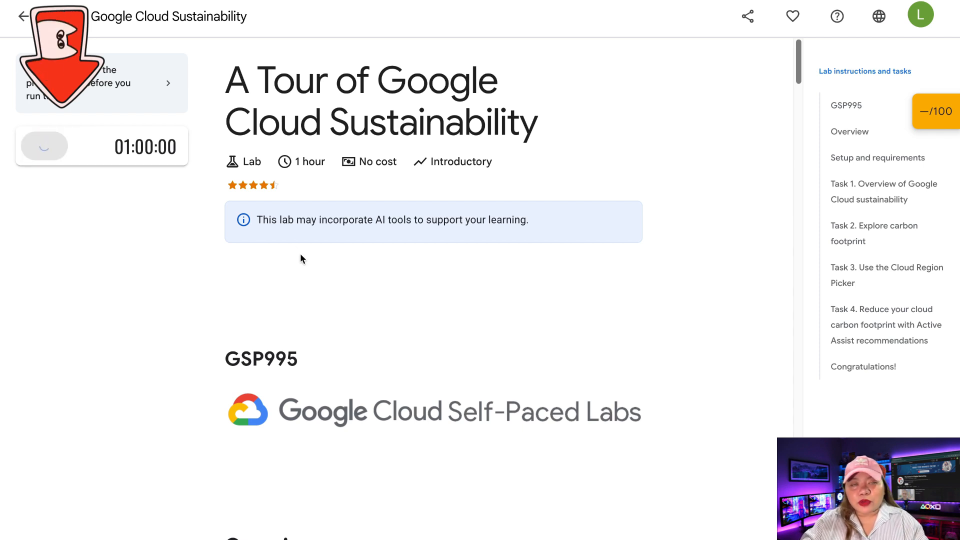
left_click(44, 145)
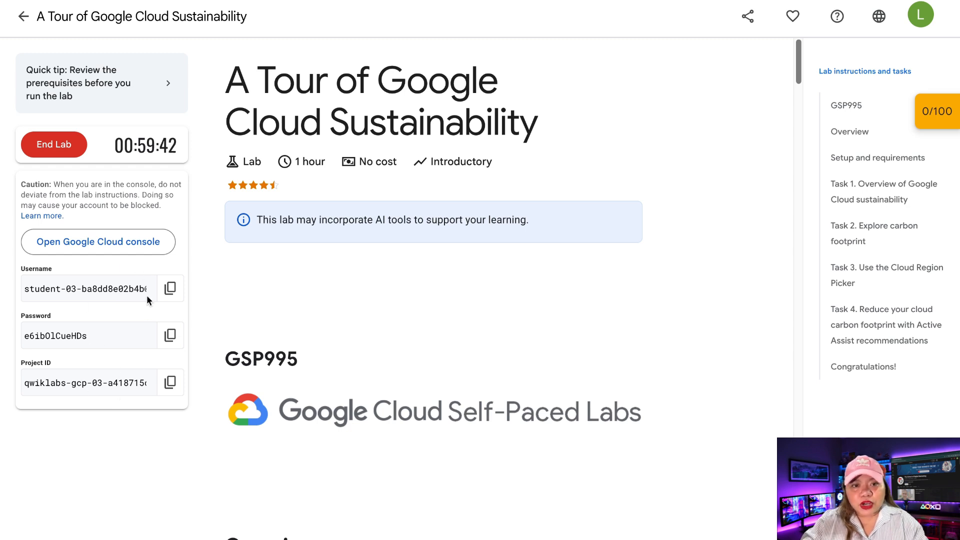
mouse_move(187, 360)
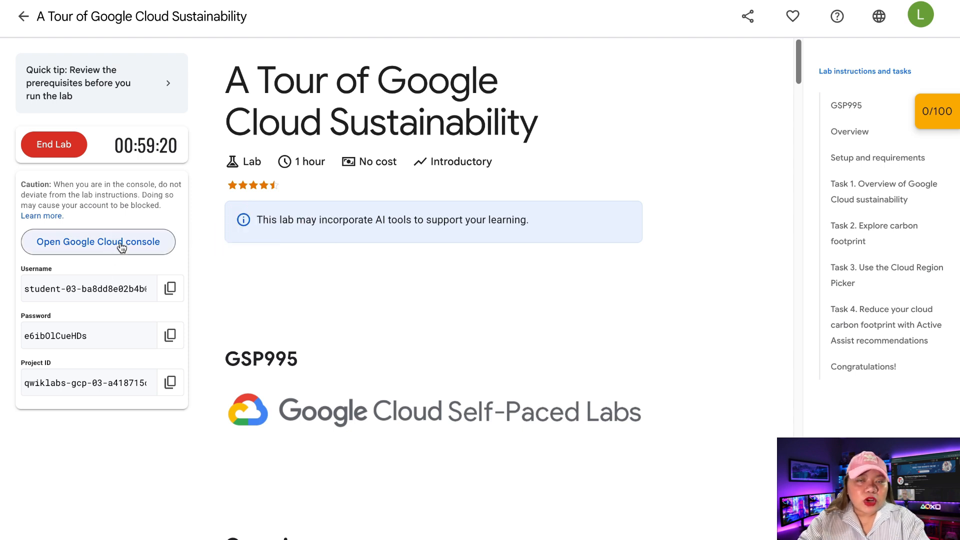
- Open the lab's Google Cloud console in a new tab and verify the student account
right_click(98, 241)
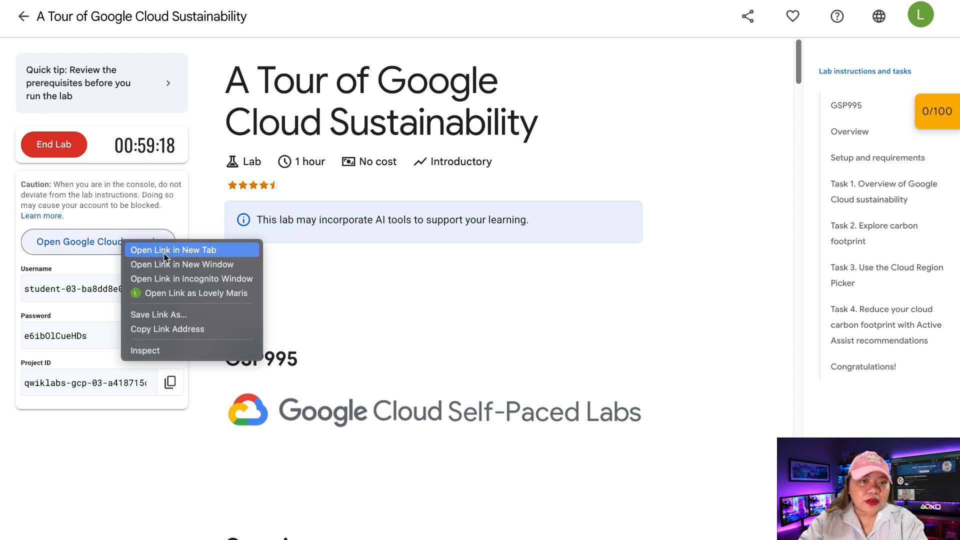
left_click(172, 250)
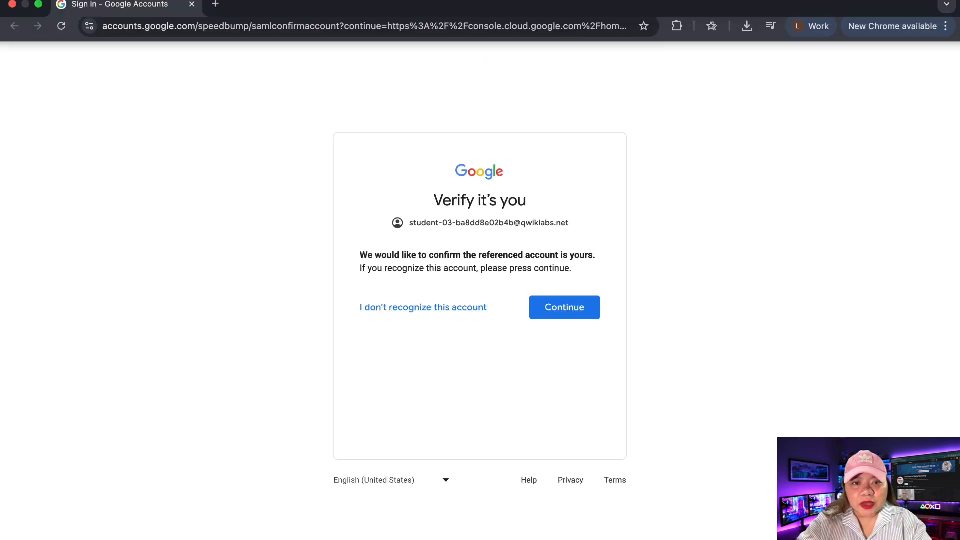
left_click(563, 307)
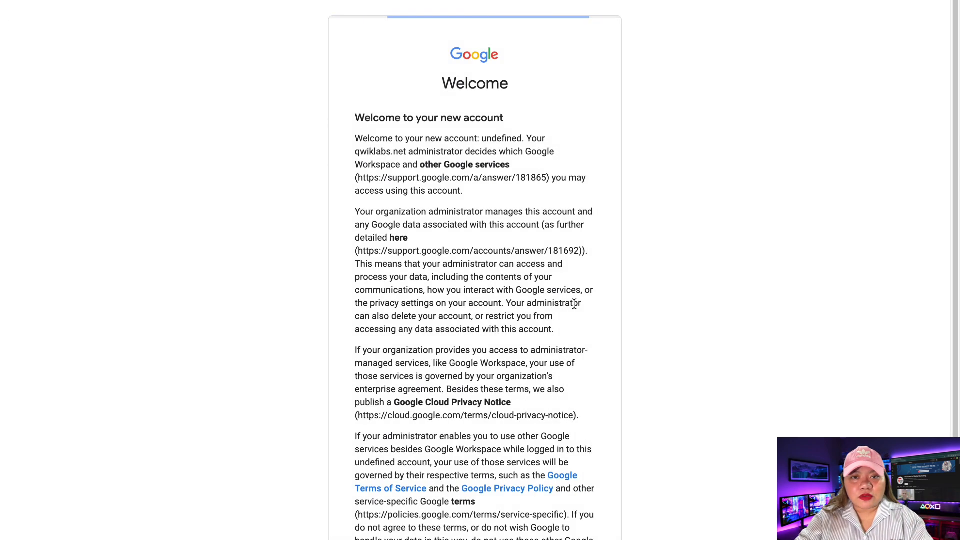
scroll("down", 3)
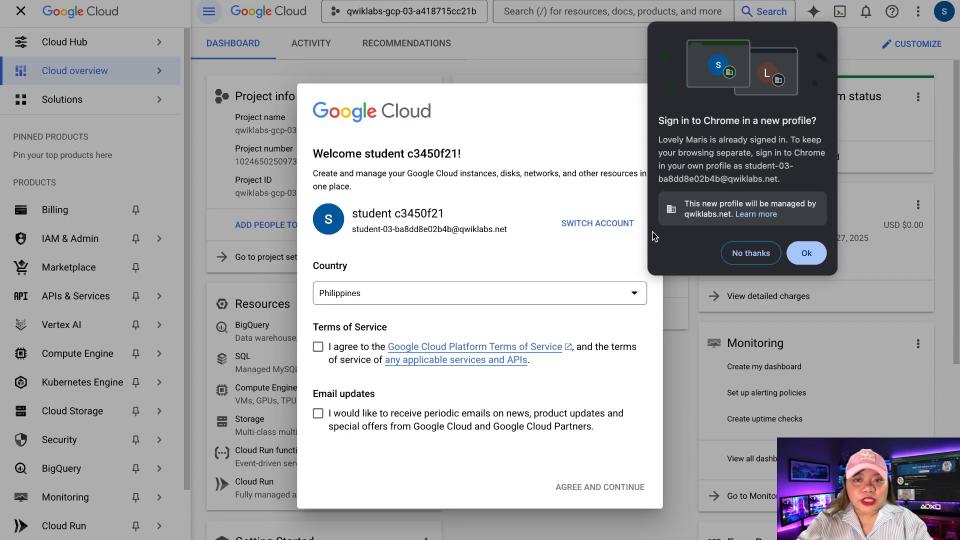
- Tick the Terms of Service checkbox and agree to continue into the console
left_click(750, 253)
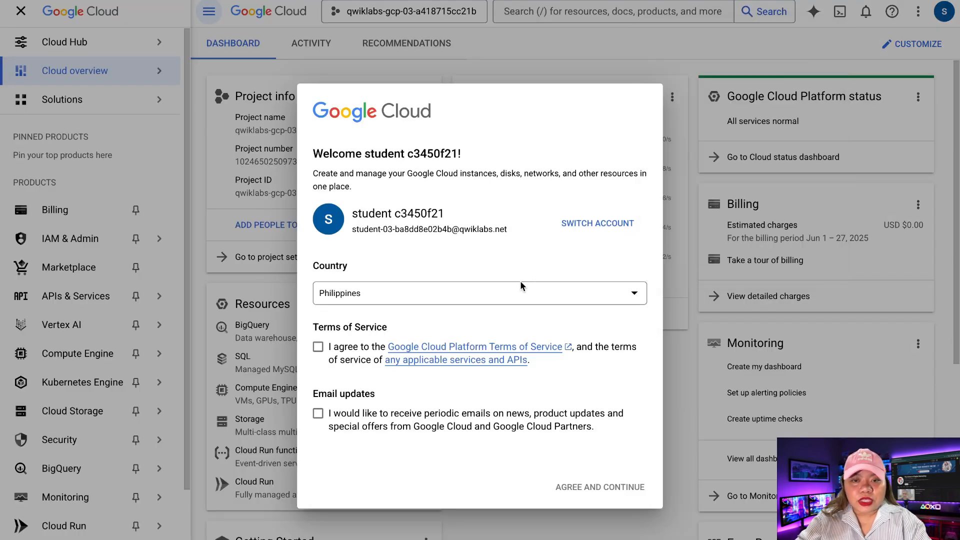
left_click(318, 347)
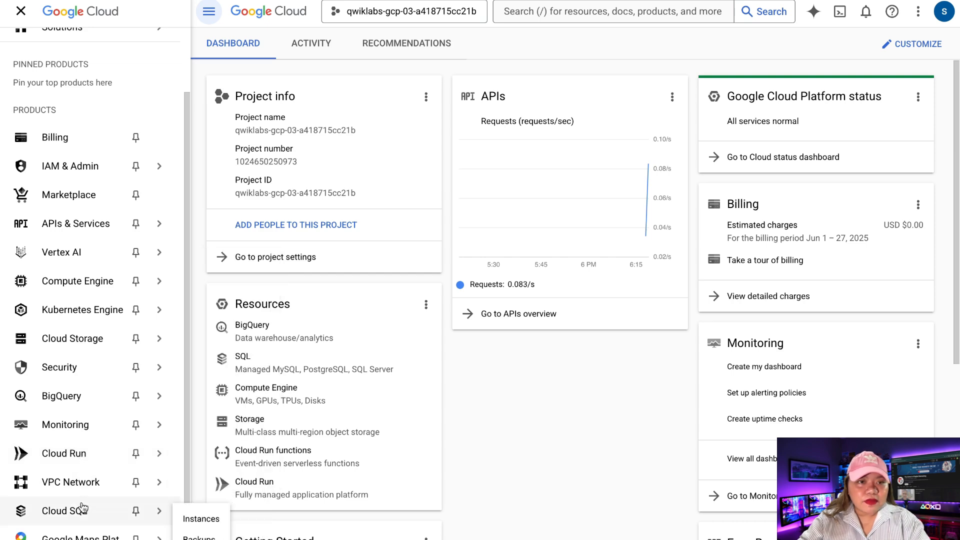
mouse_move(93, 532)
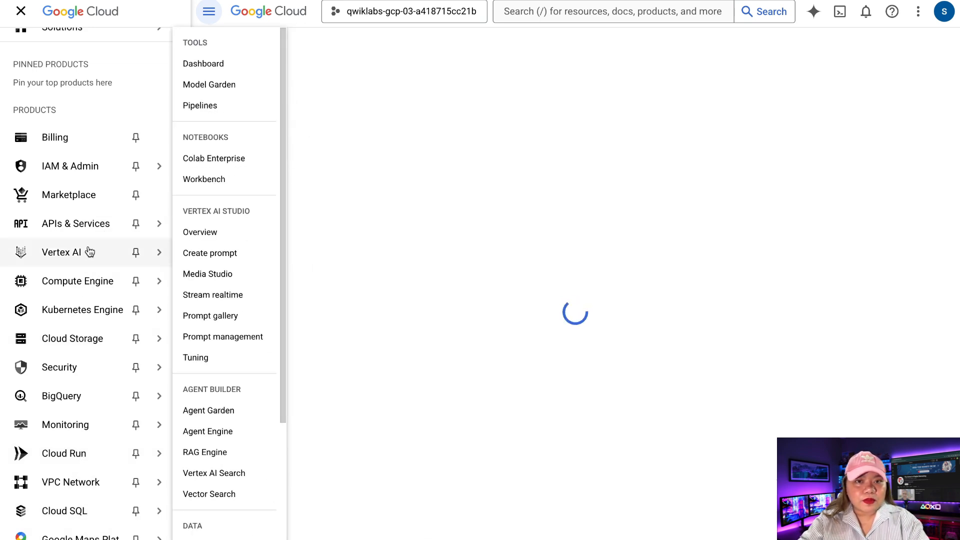
- Go to Vertex AI Media Studio's text-to-video generation and check the Model list
left_click(209, 253)
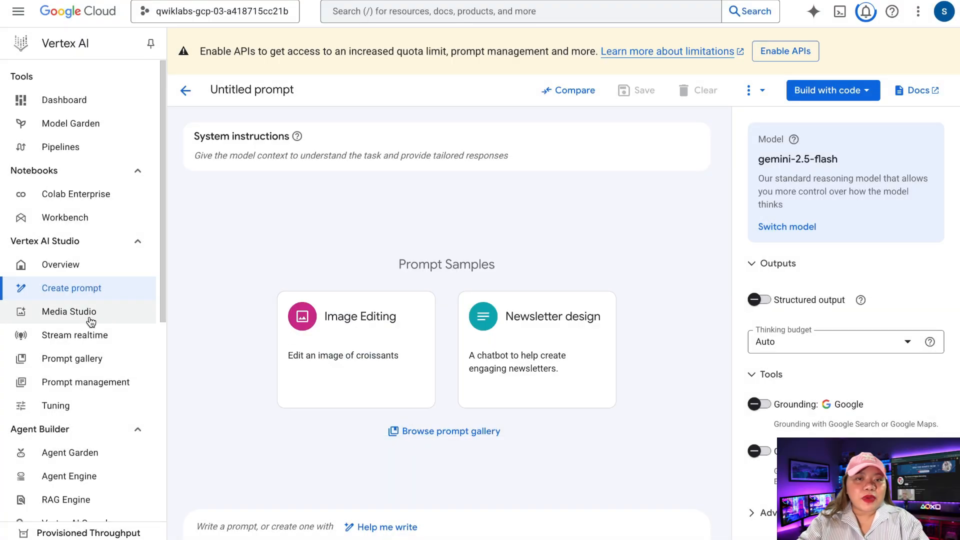
left_click(69, 311)
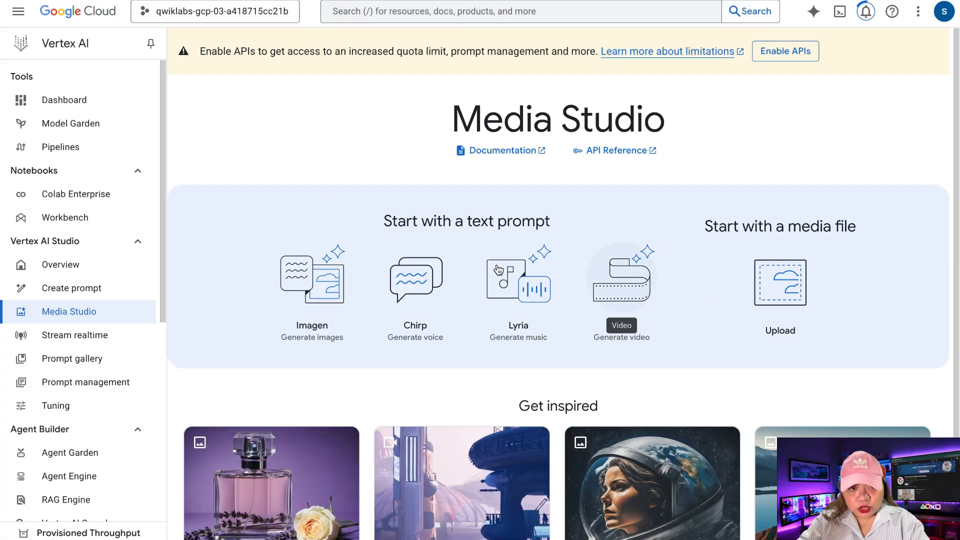
left_click(621, 282)
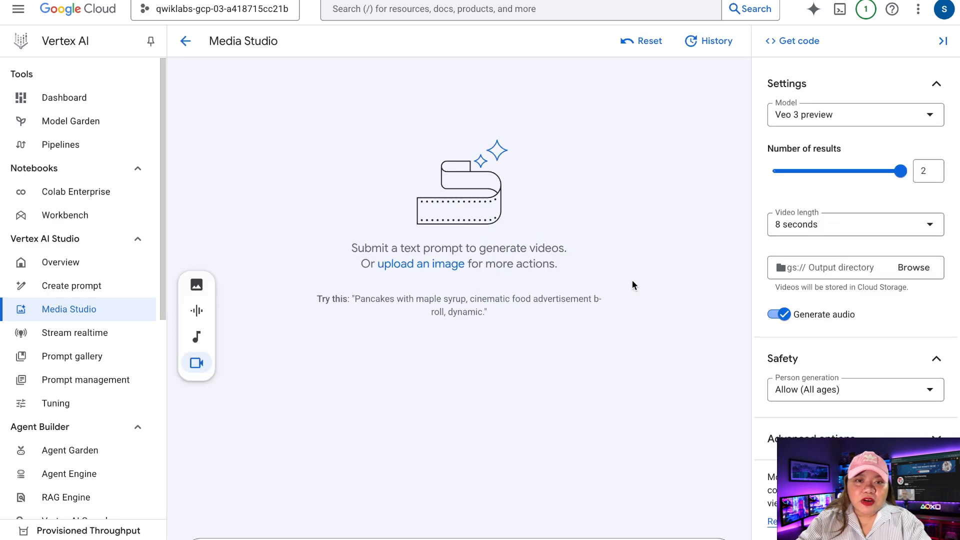
left_click(854, 115)
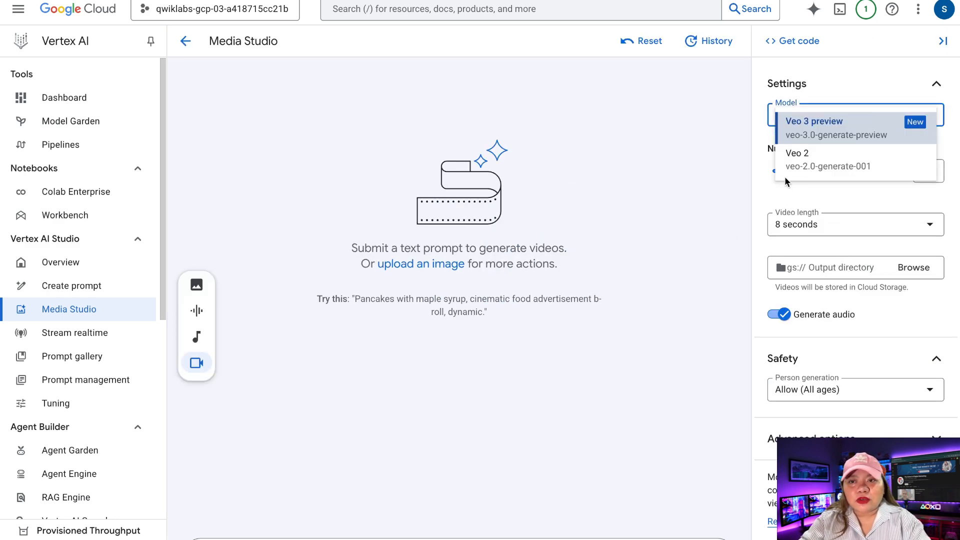
mouse_move(870, 120)
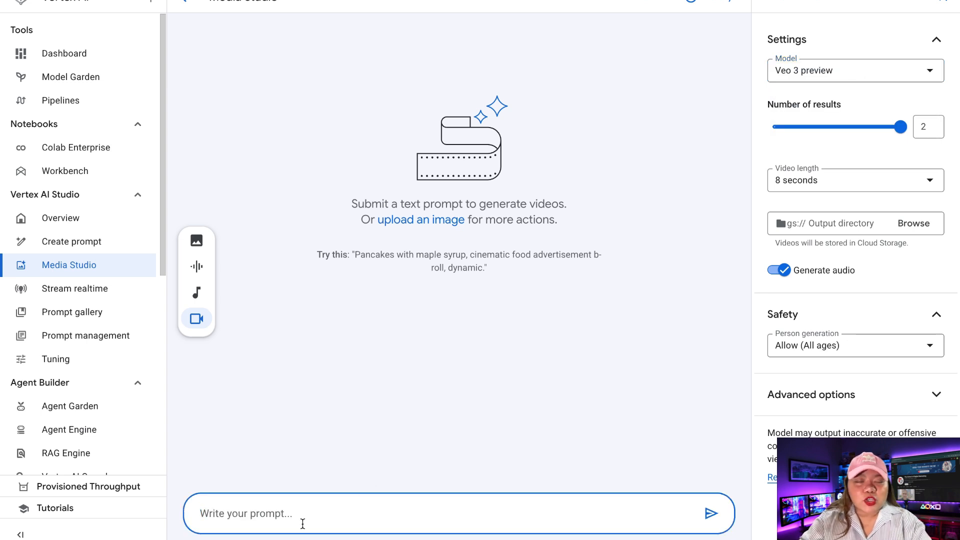
- Generate videos from the rainy neon-lit Tokyo night-walk prompt
type("create a")
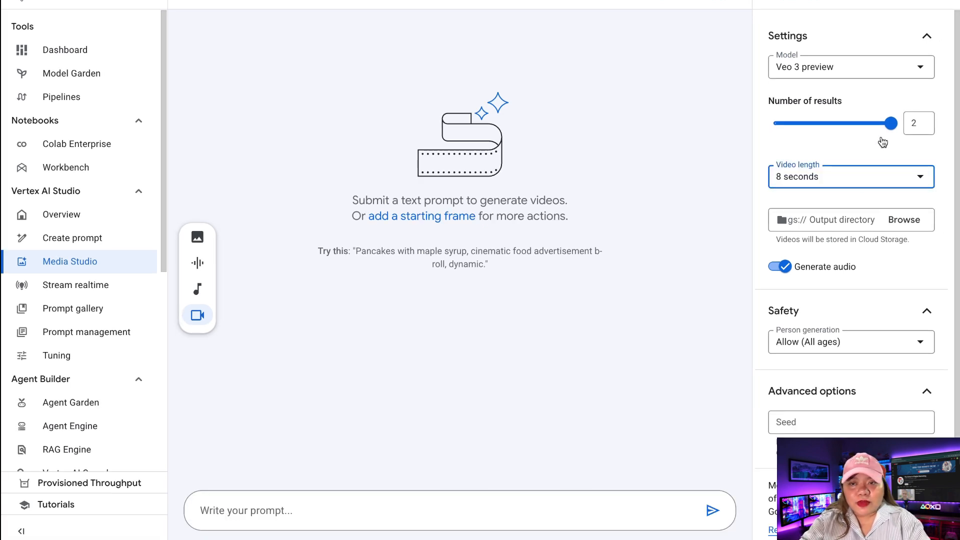
type("You're walking through Tokyo at night in the rain, neon lights reflecting on wet pavement, lo-fi music vibe, cinematic look")
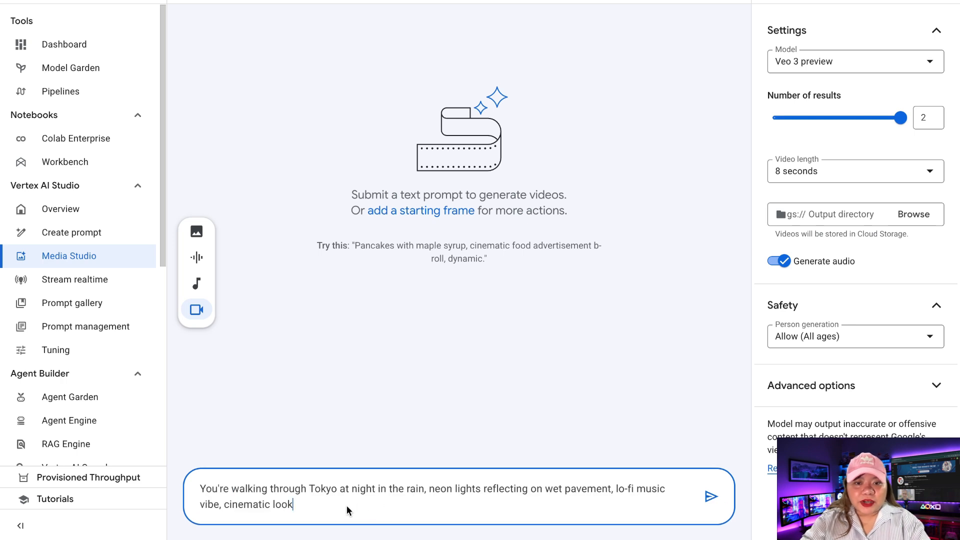
left_click(710, 497)
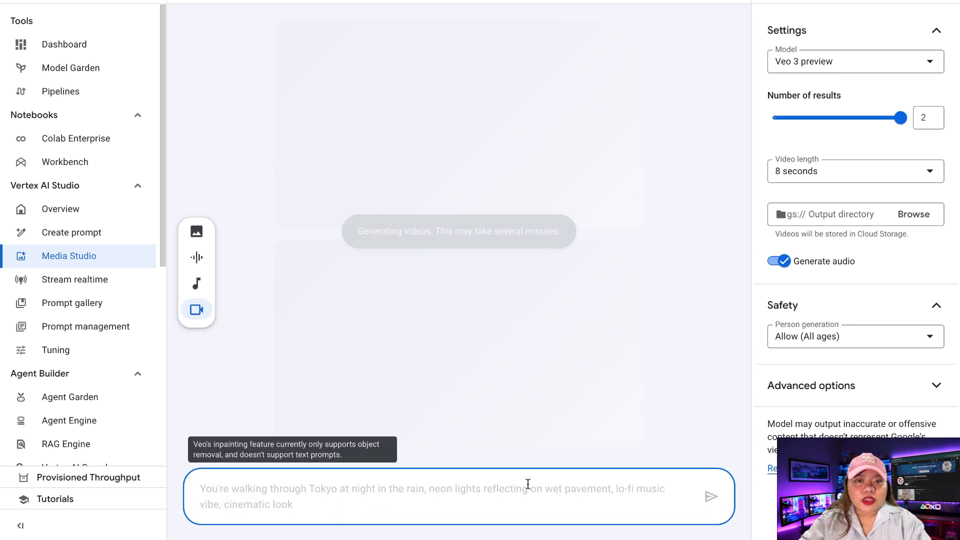
mouse_move(488, 309)
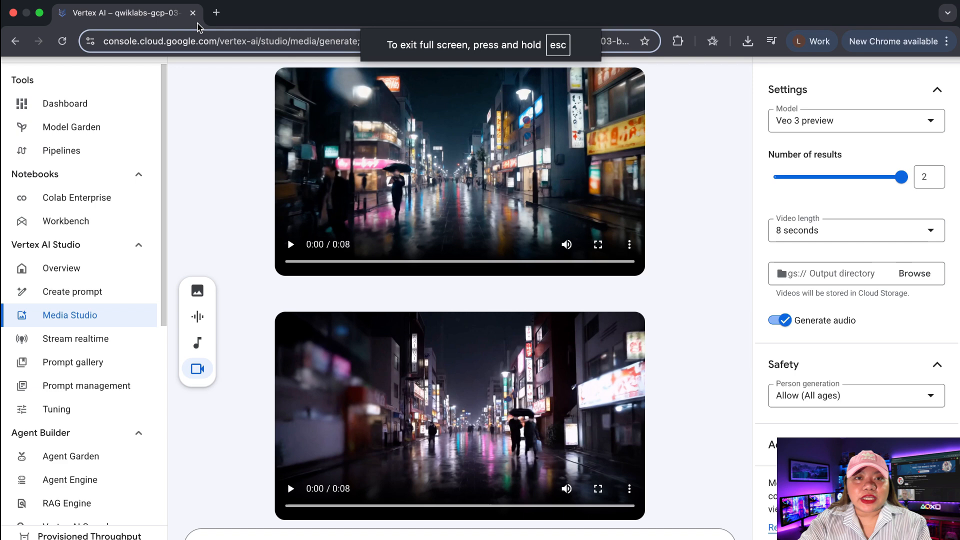
right_click(125, 13)
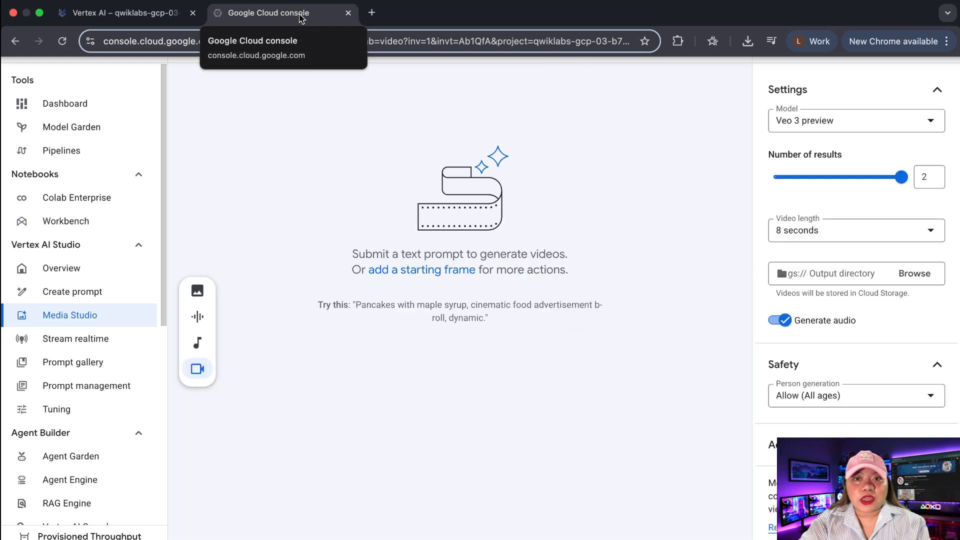
- Duplicate the second Media Studio browser tab
right_click(281, 13)
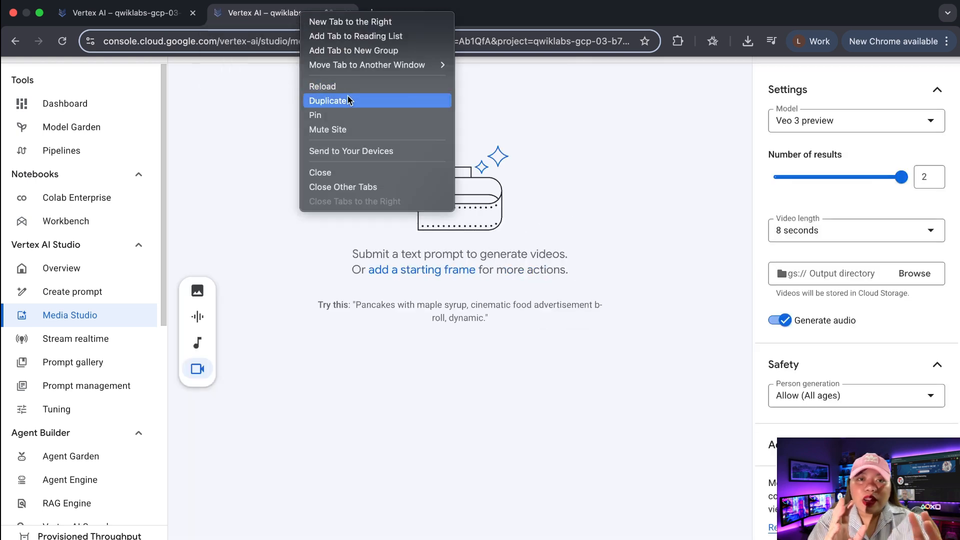
left_click(330, 100)
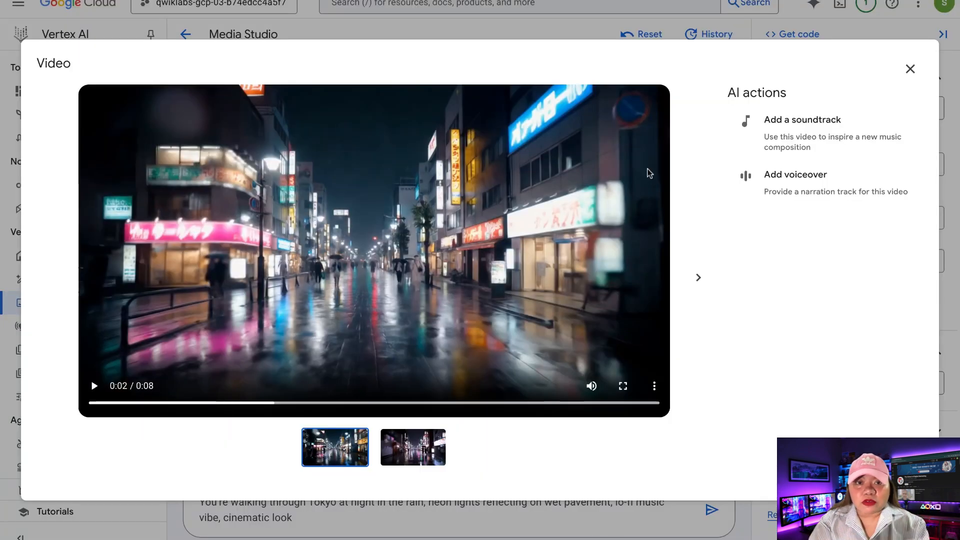
- Reopen the first Tokyo video, play it, and watch it full screen
left_click(910, 69)
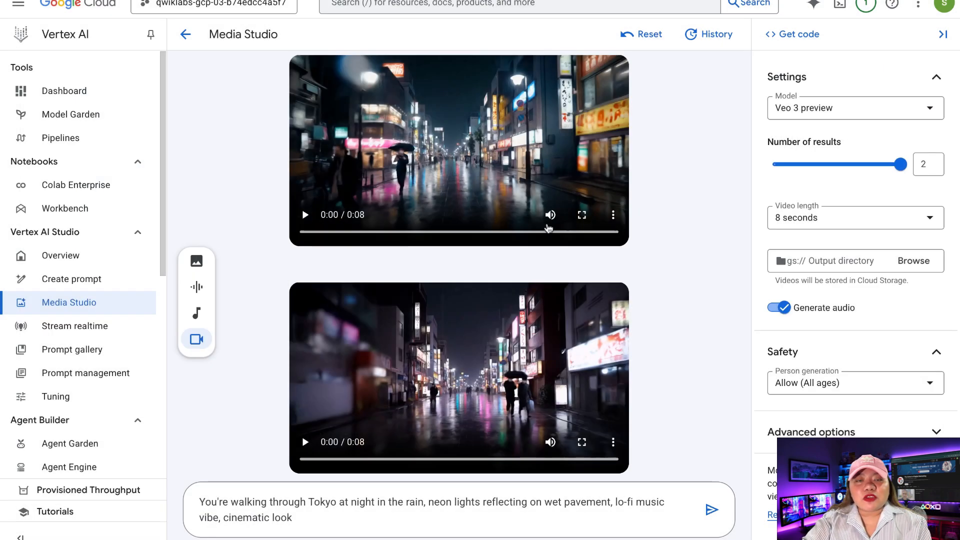
left_click(458, 152)
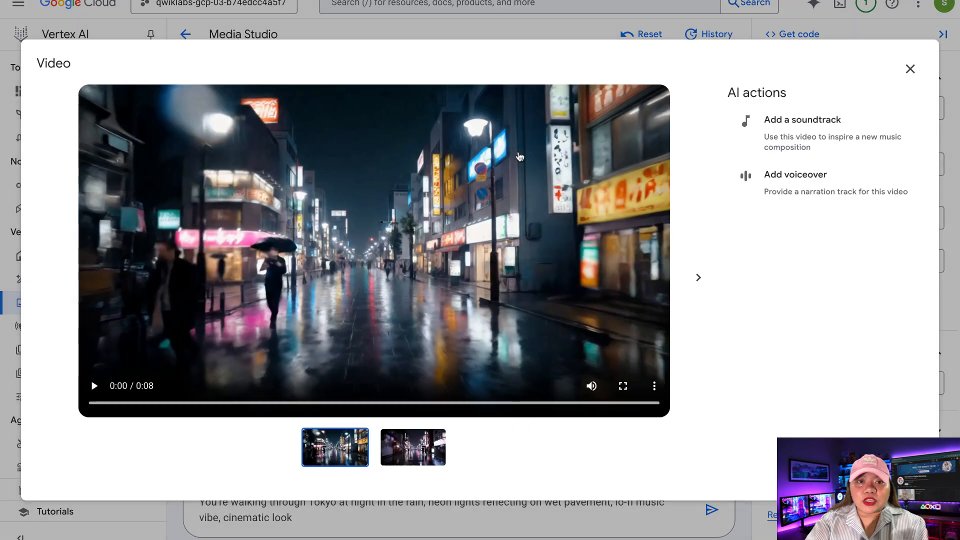
left_click(93, 385)
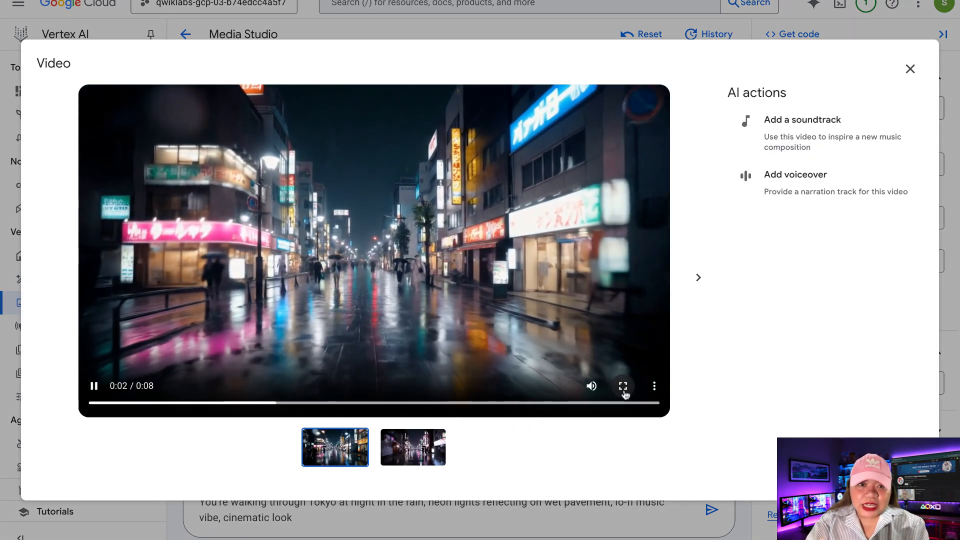
left_click(623, 386)
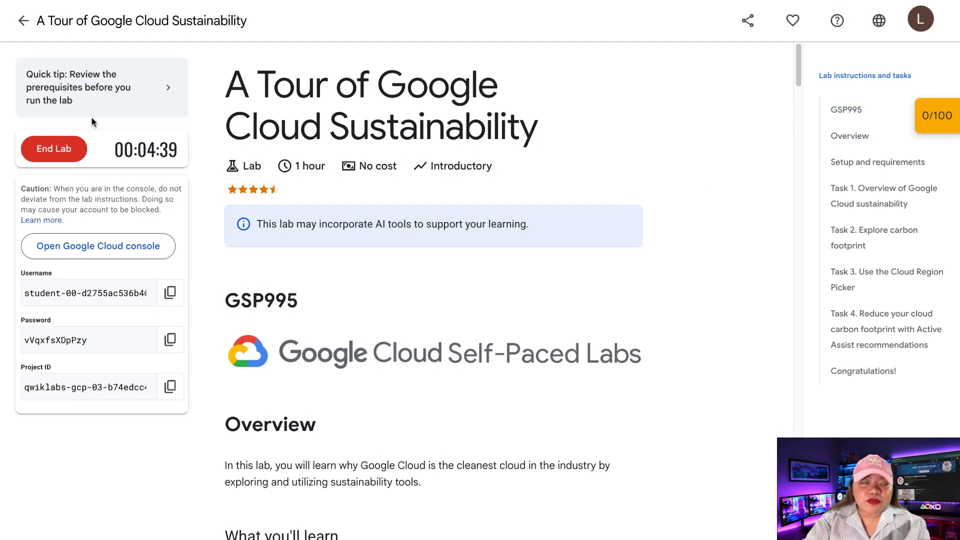
- End the sustainability lab, dismiss the survey, and start it again past reCAPTCHA
left_click(54, 149)
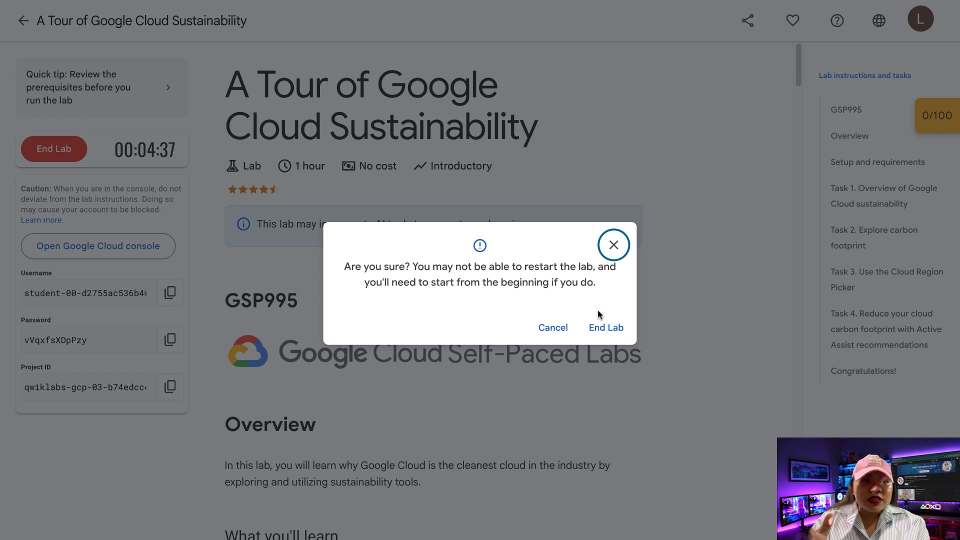
left_click(605, 327)
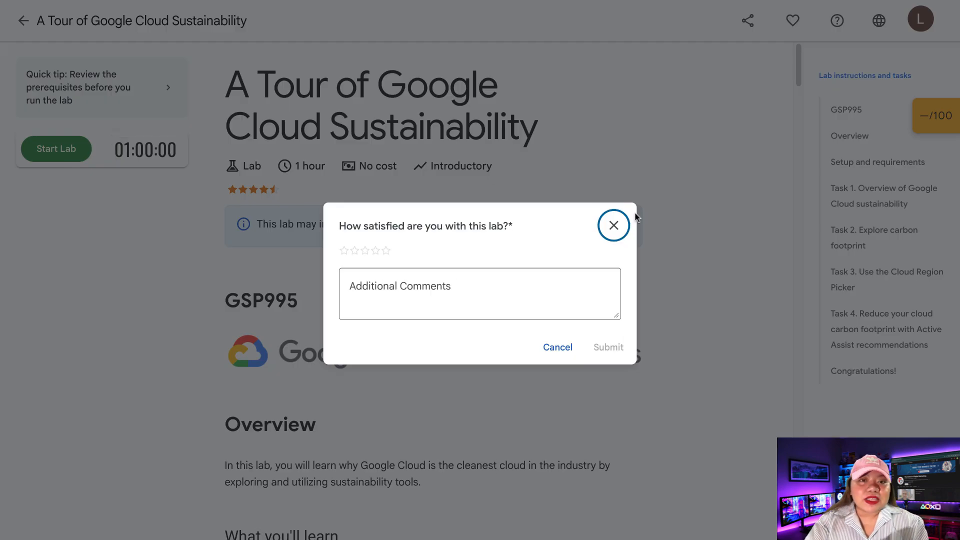
left_click(613, 225)
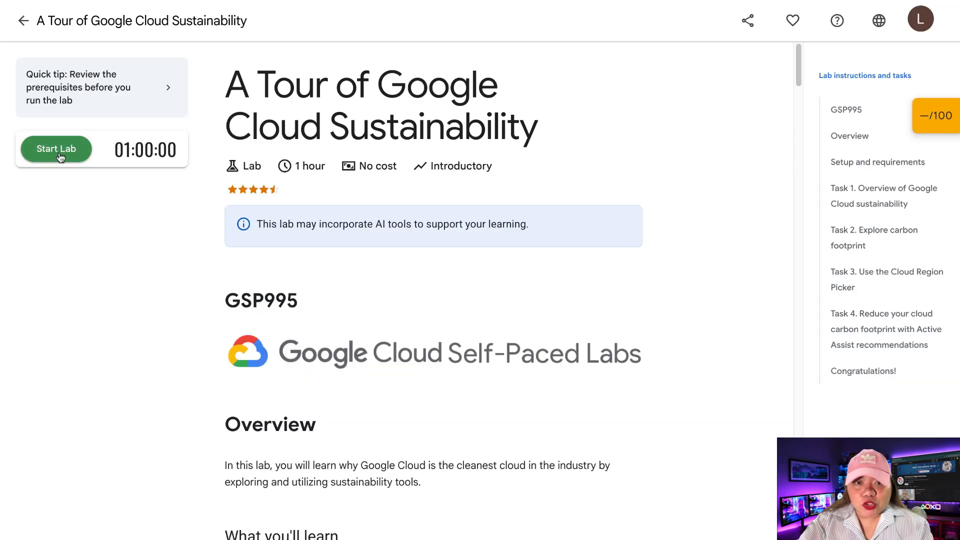
left_click(56, 149)
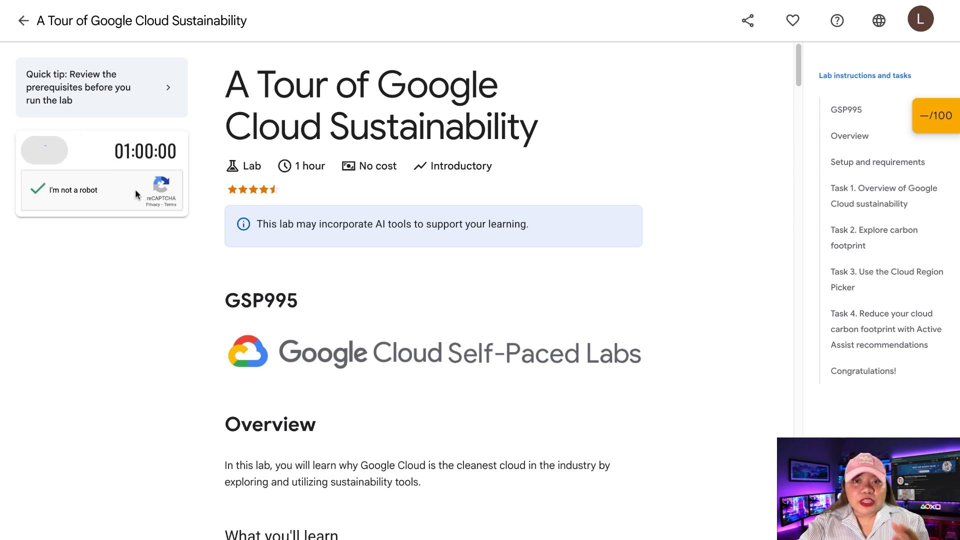
left_click(53, 149)
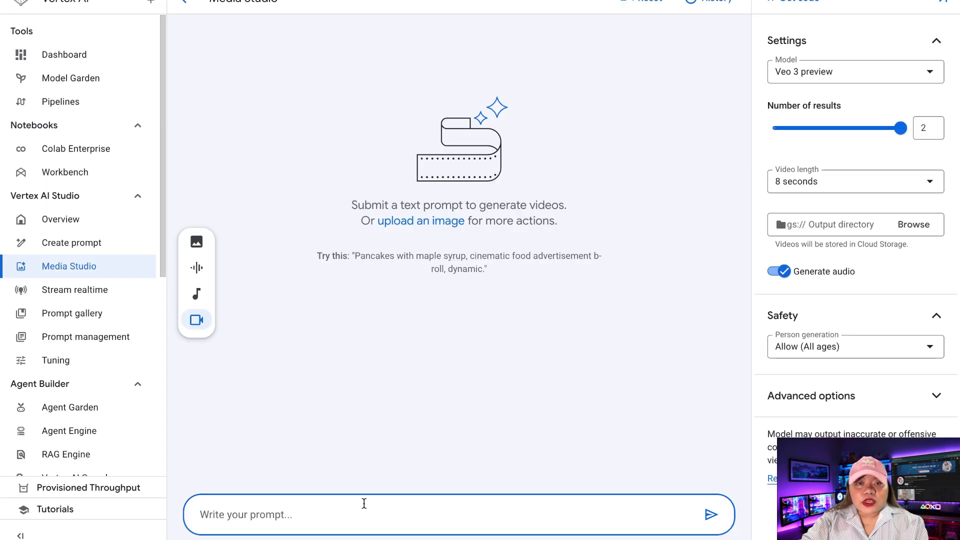
- Replace the surfer-at-sunset prompt with a slow-motion cute cat jumping prompt with pastel, lo-fi, vertical-format details
type("A slow-motion cinematic video of a surfer riding a giant wave at sunset, with dramatic lighting and ocean spray, style of an action movie trailer")
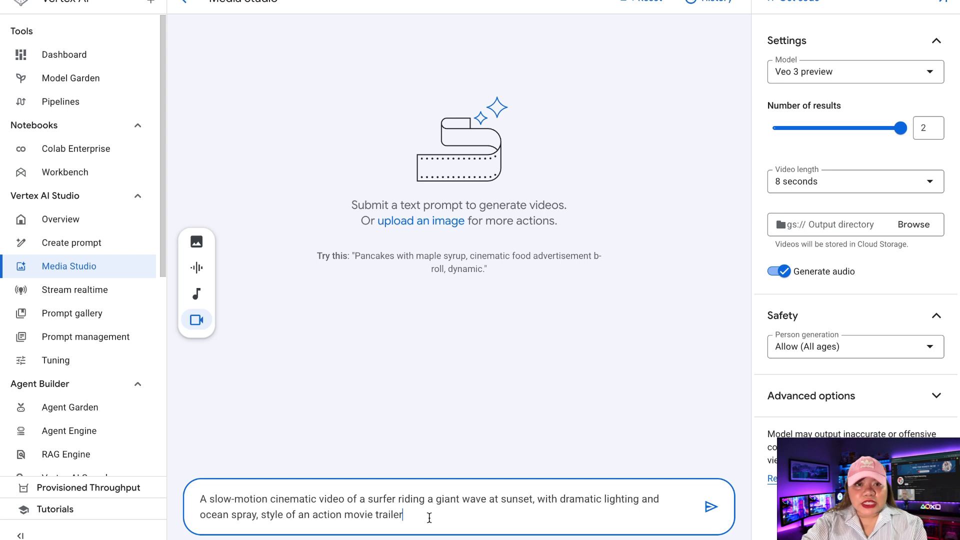
mouse_move(476, 510)
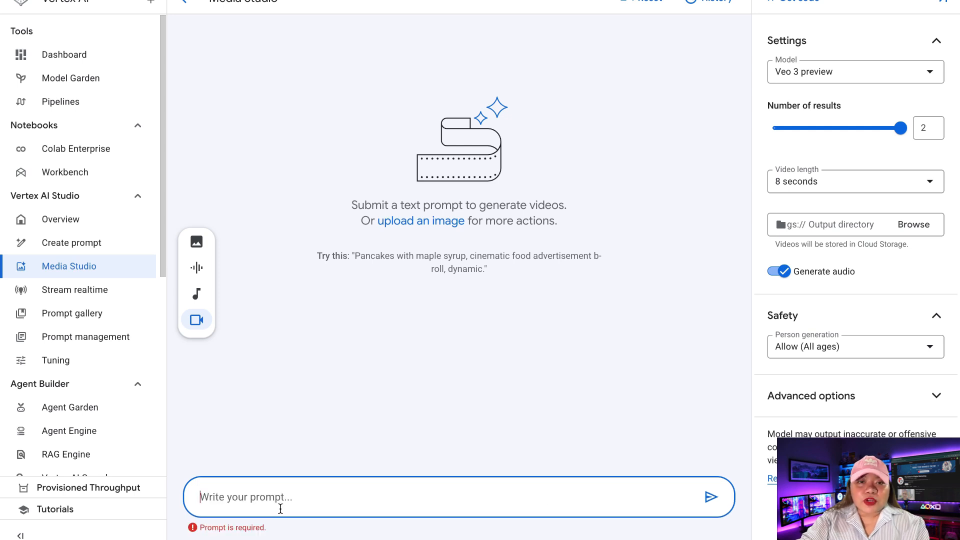
type("A short video of a cute cat jumping in slow motion, with soft pastel background and lo-fi music vibes, optimized for mobile vertical format")
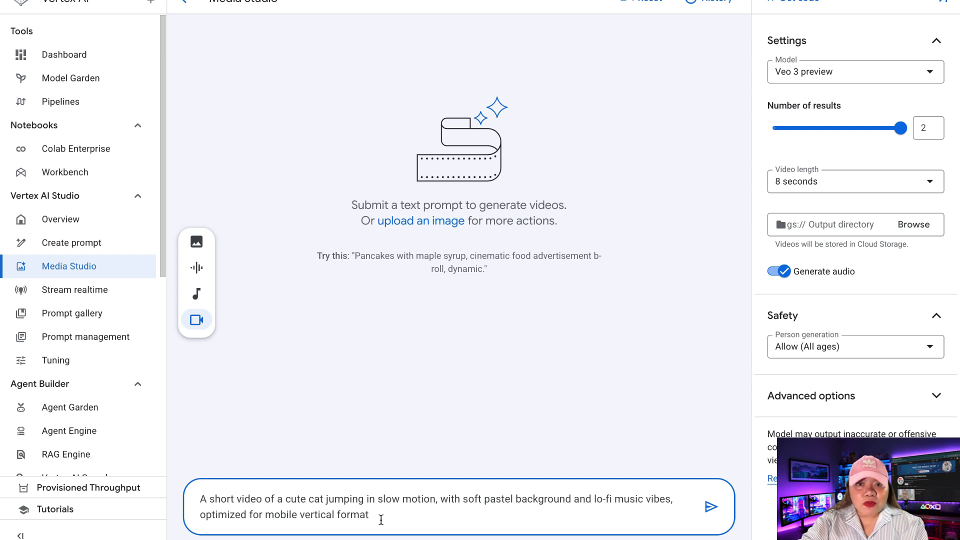
mouse_move(397, 518)
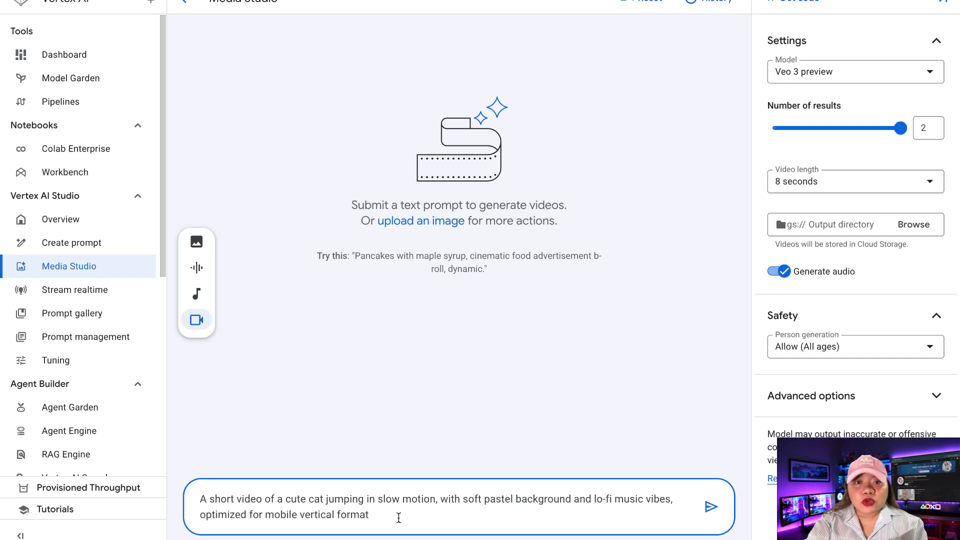
- Enlarge the first rainy neon Tokyo street video in the Video dialog and play it through
left_click(712, 507)
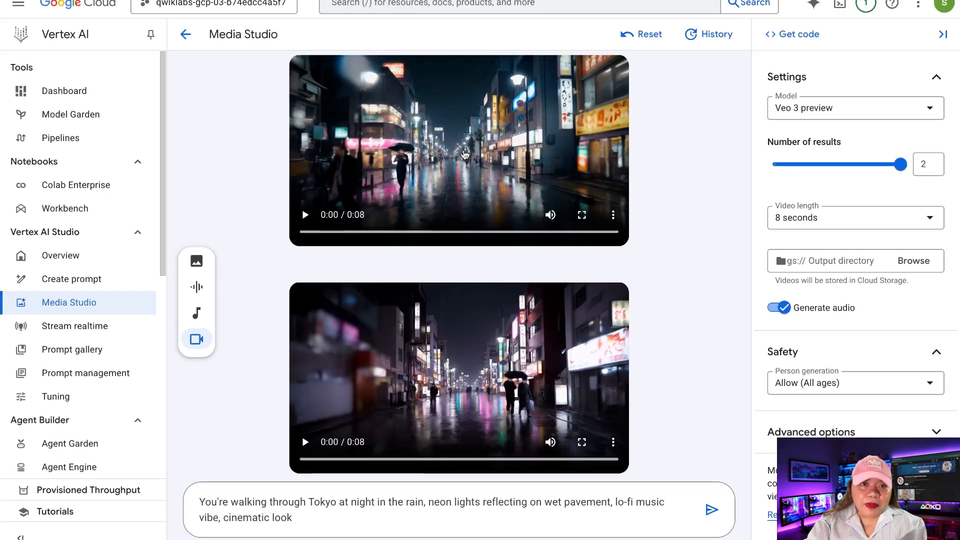
left_click(458, 151)
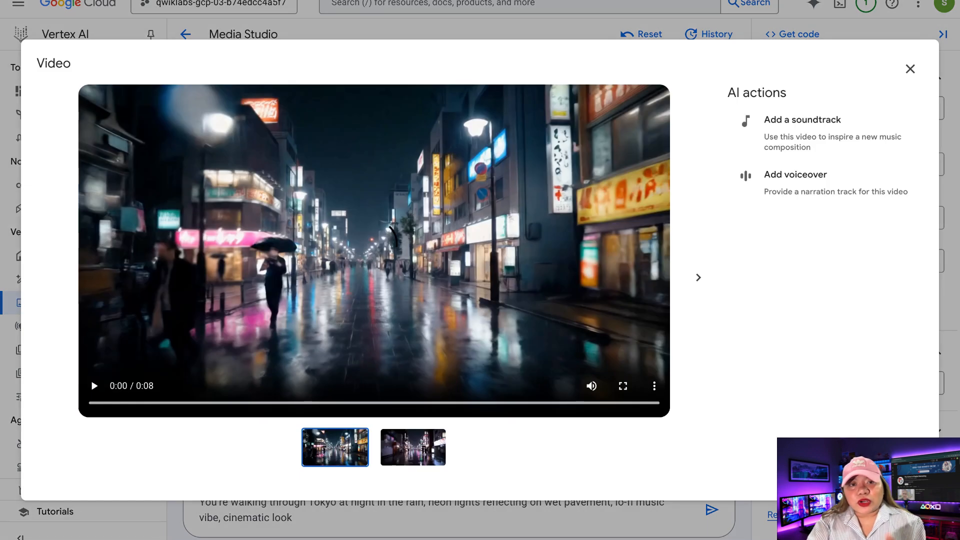
left_click(910, 69)
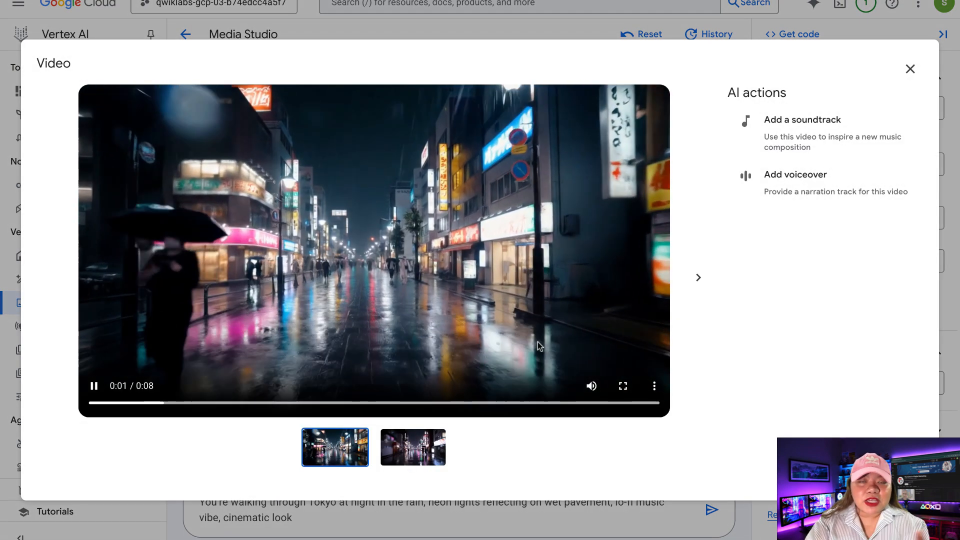
left_click(622, 386)
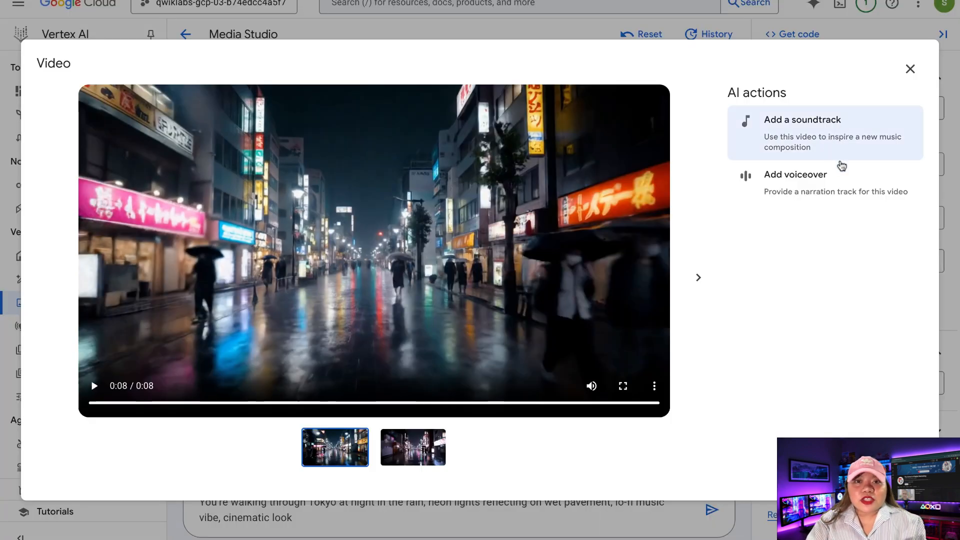
mouse_move(460, 394)
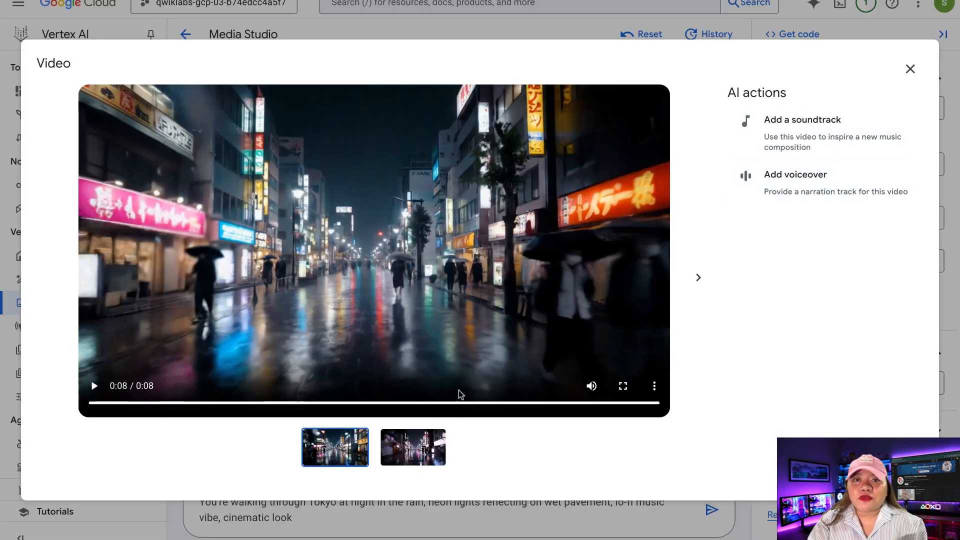
left_click(622, 386)
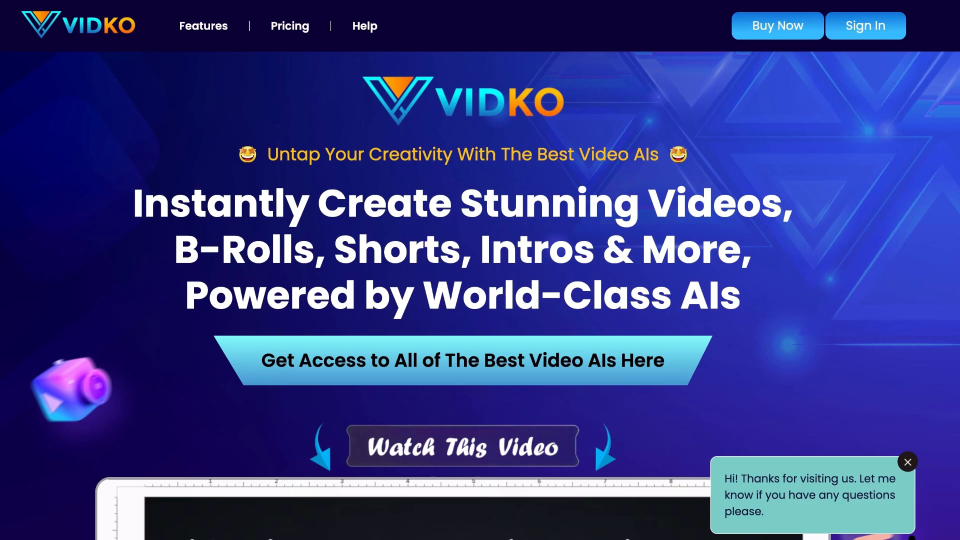
- Scroll the Vidko homepage past the AI model cards and style grid to 'Powerful & Easy To Use'
scroll("down", 3)
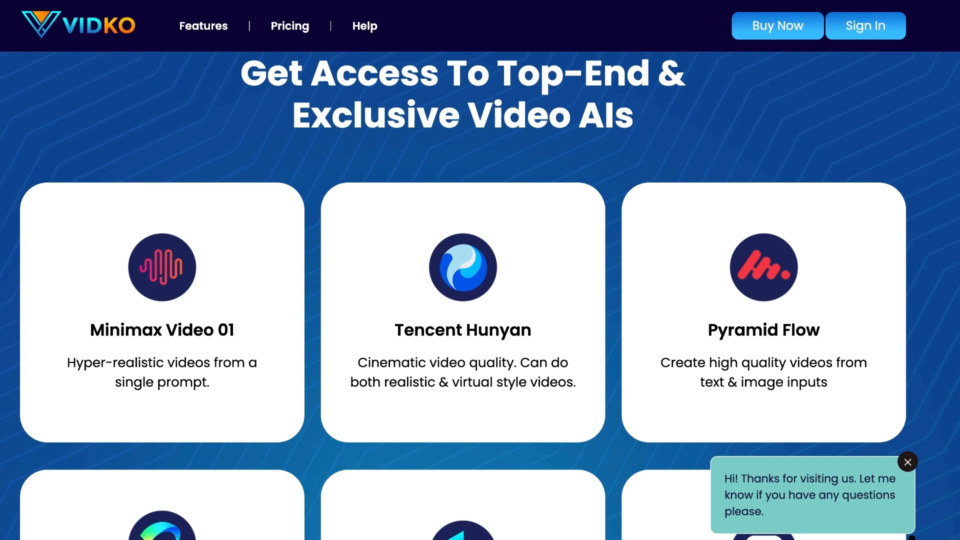
scroll("down", 3)
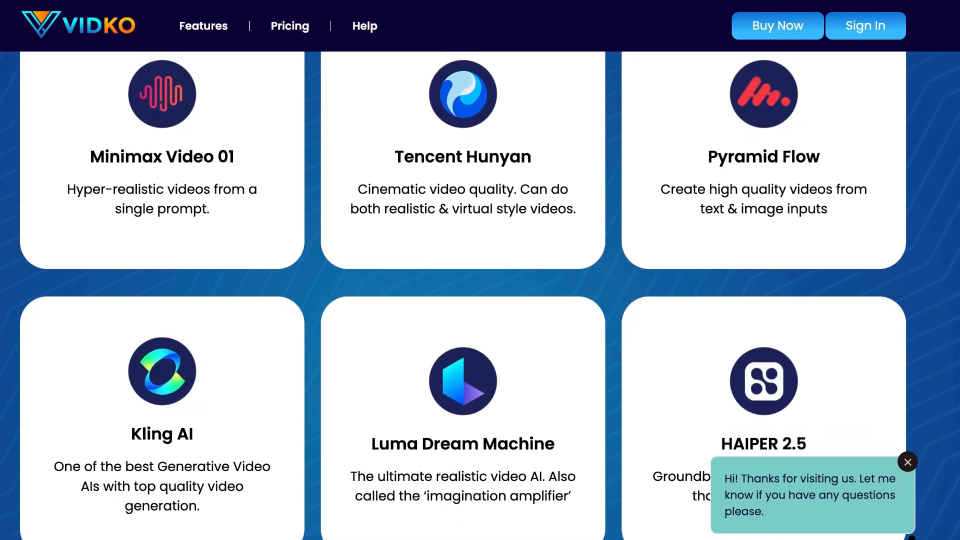
scroll("down", 3)
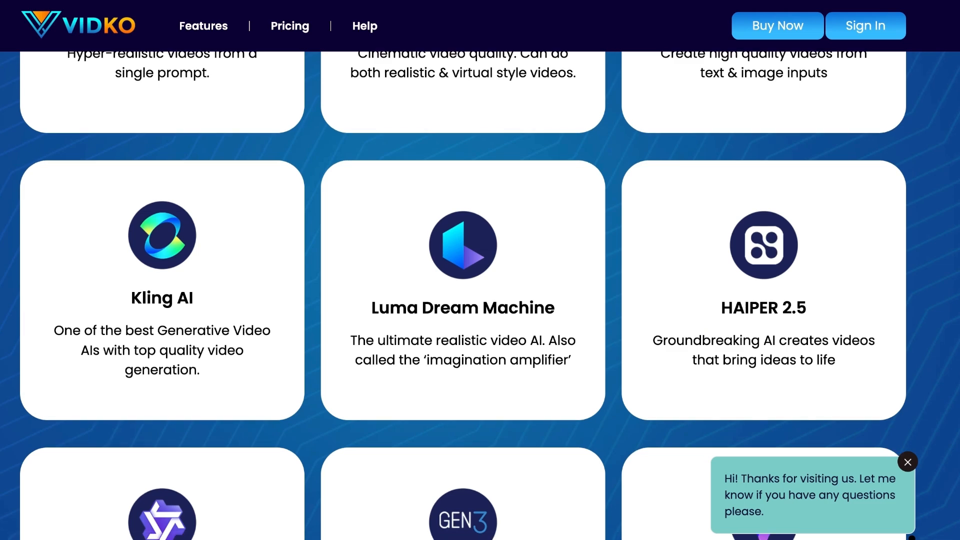
scroll("down", 3)
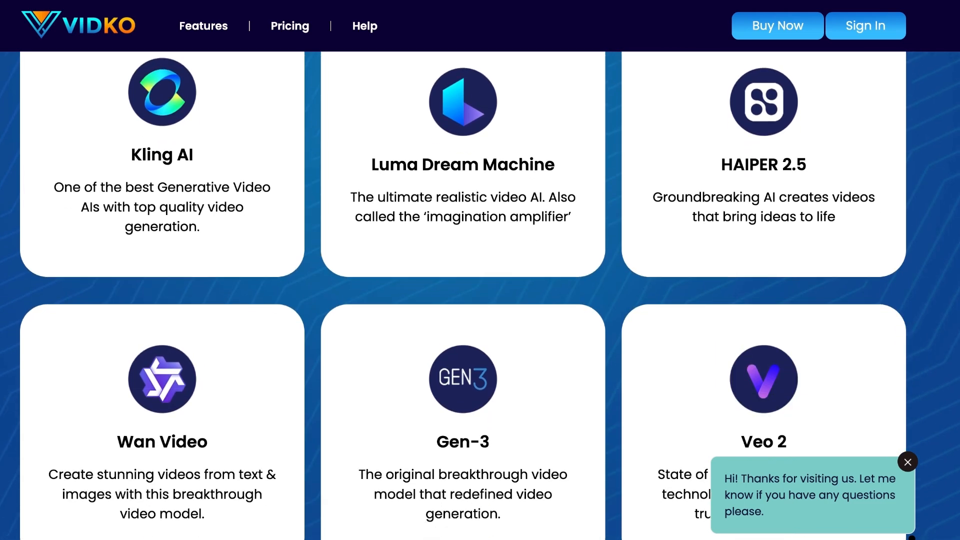
scroll("down", 3)
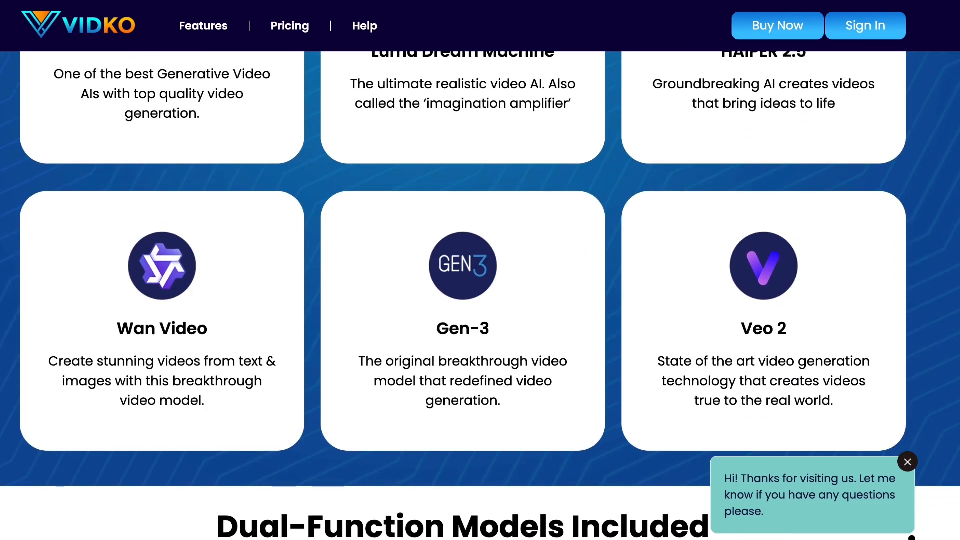
scroll("down", 3)
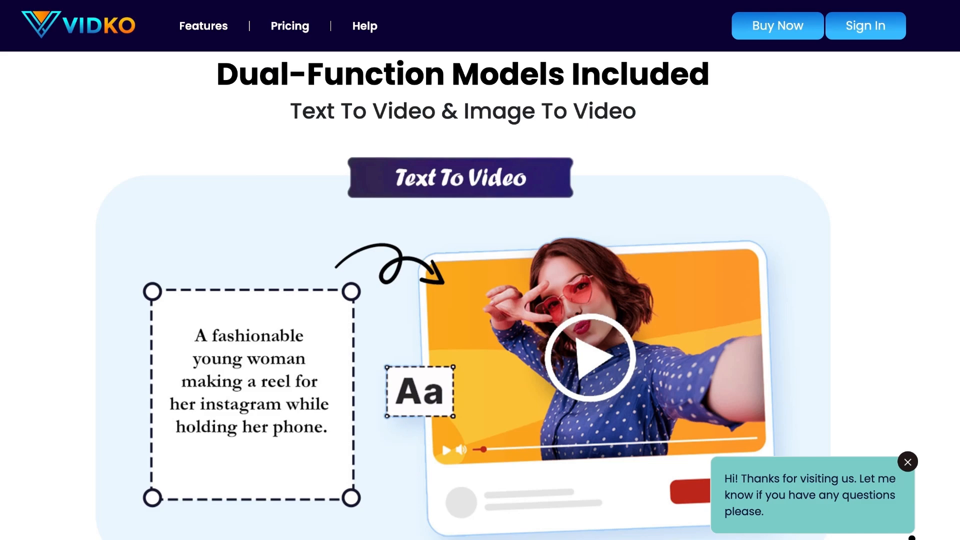
scroll("down", 3)
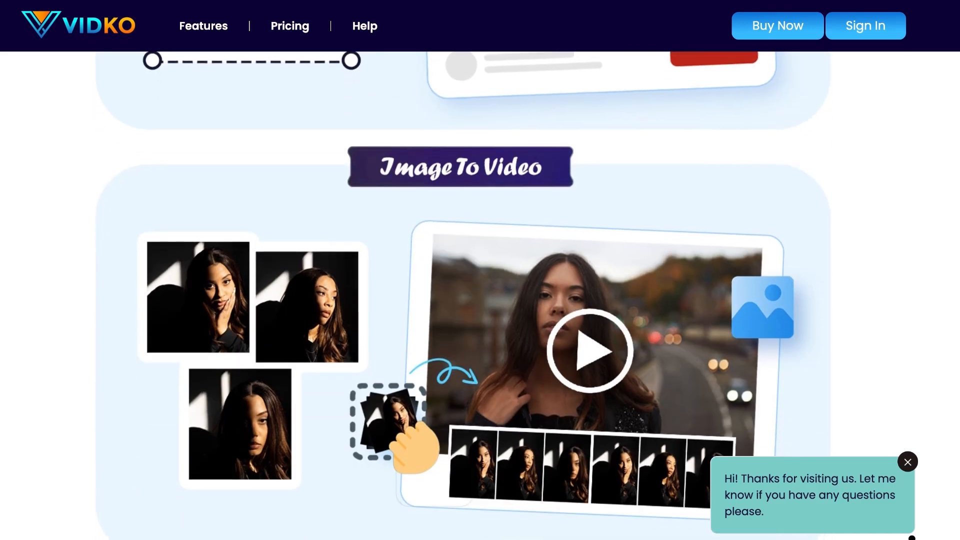
scroll("up", 3)
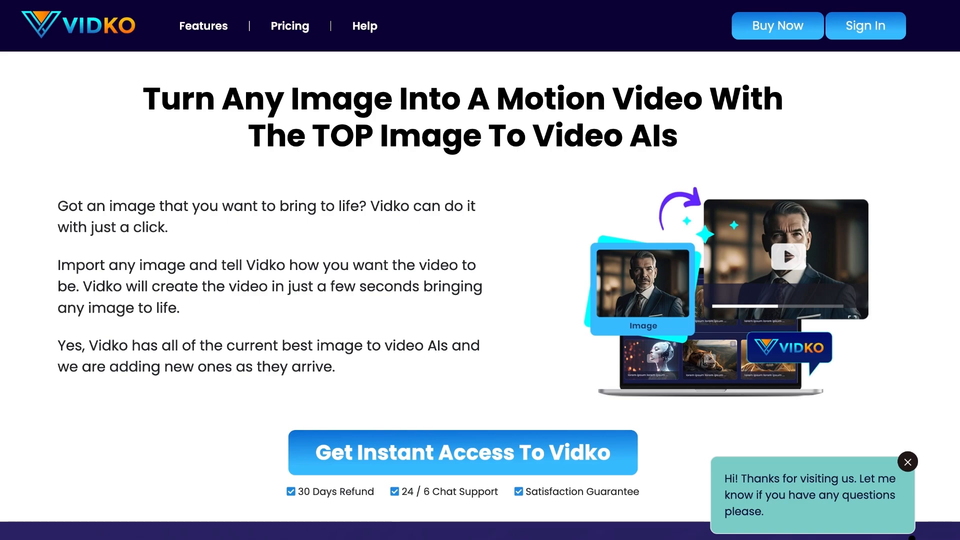
scroll("down", 3)
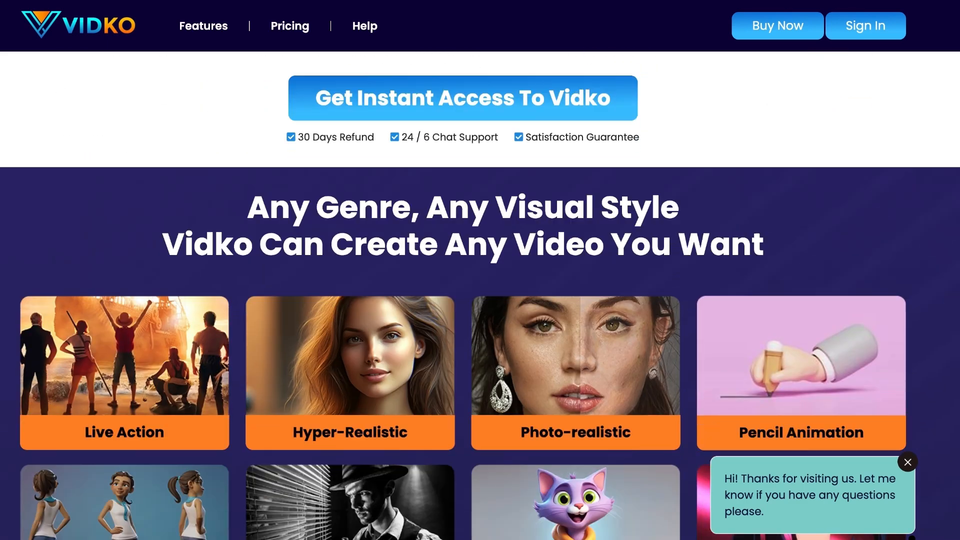
scroll("down", 3)
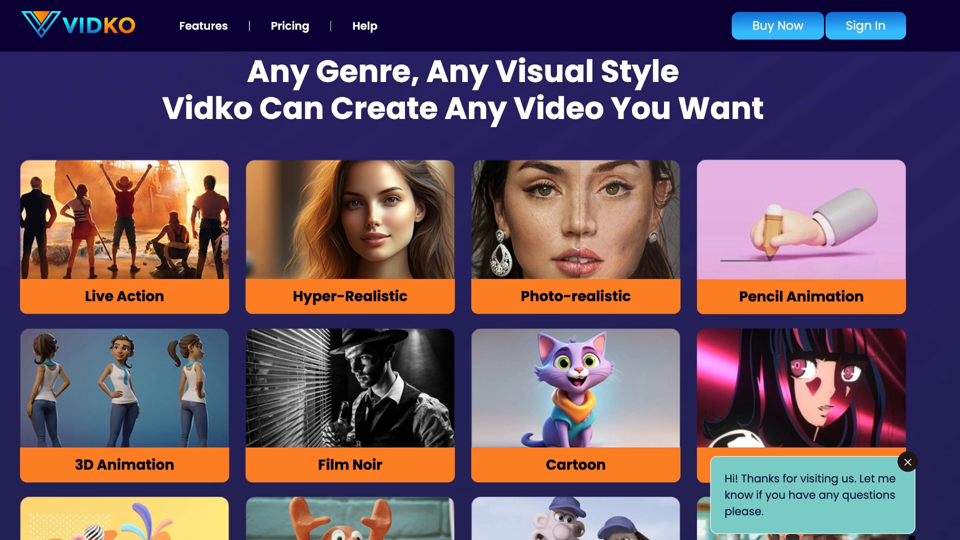
scroll("down", 3)
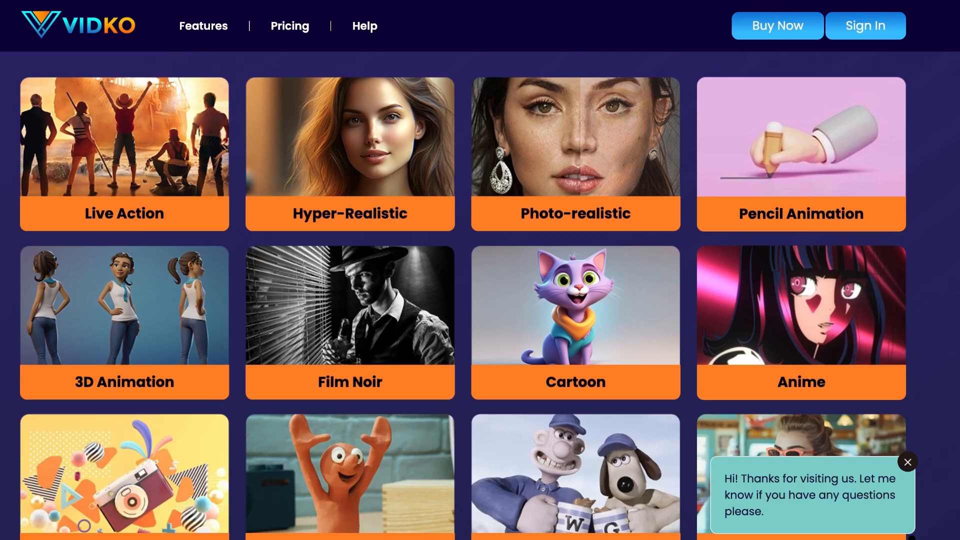
scroll("down", 3)
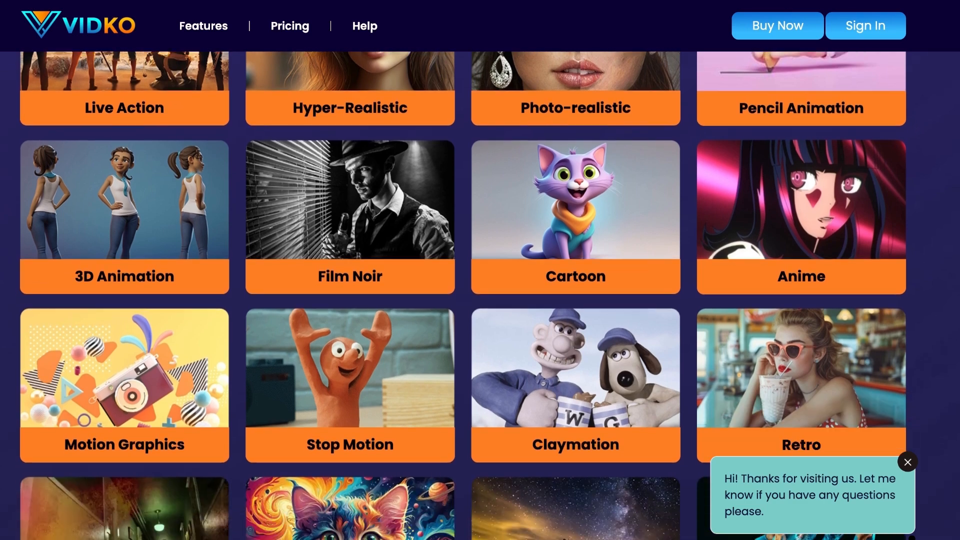
scroll("down", 3)
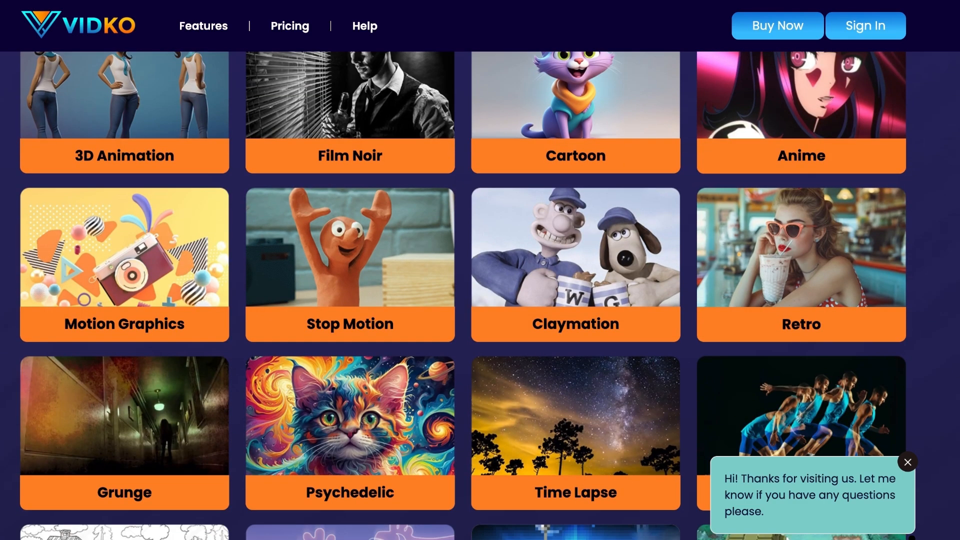
scroll("down", 3)
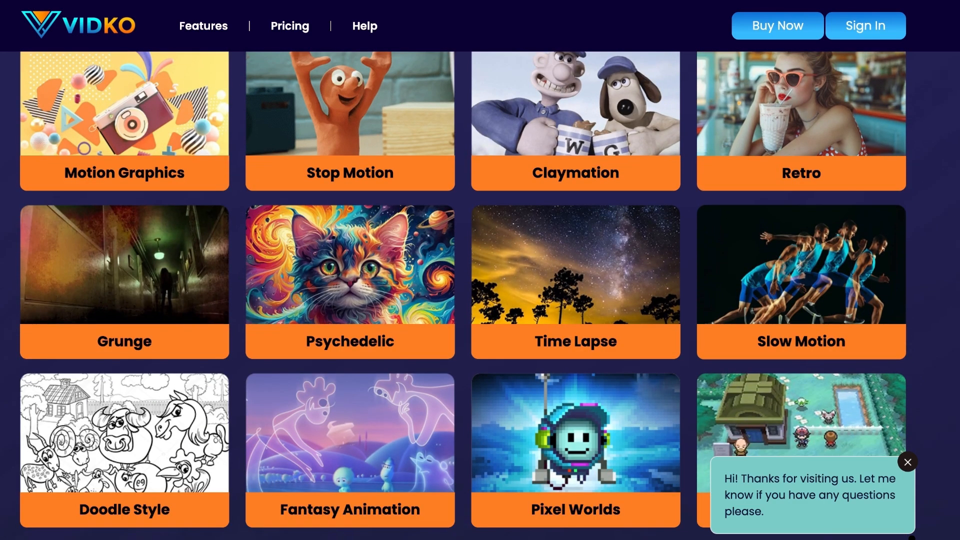
scroll("down", 3)
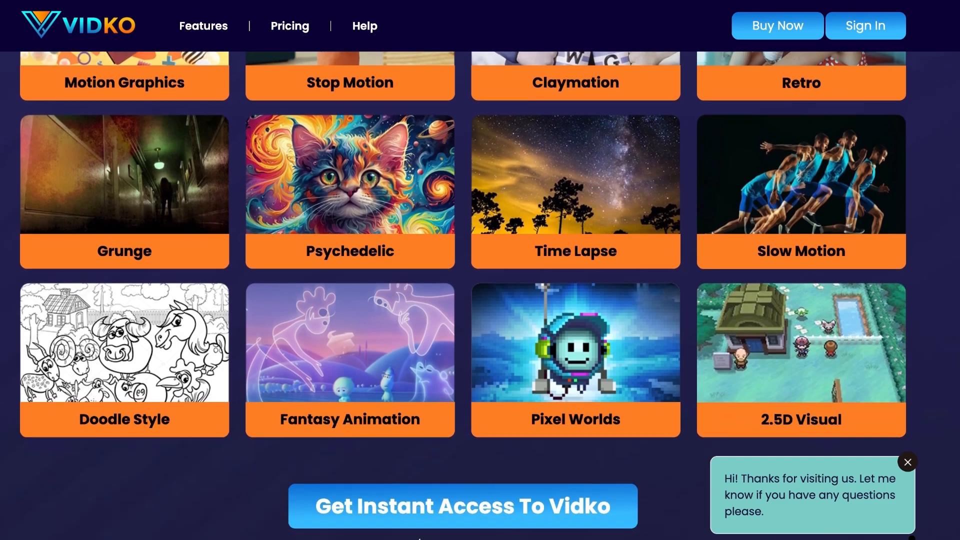
scroll("down", 3)
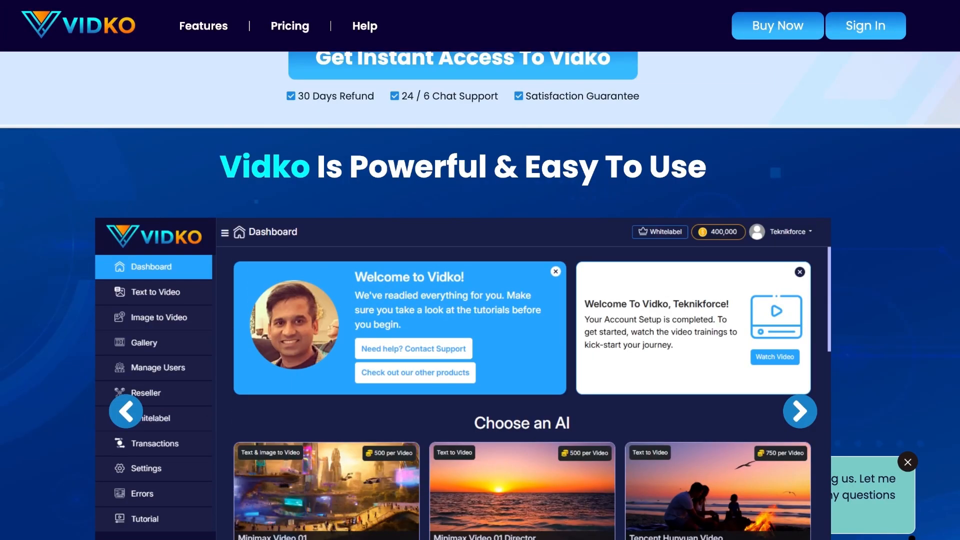